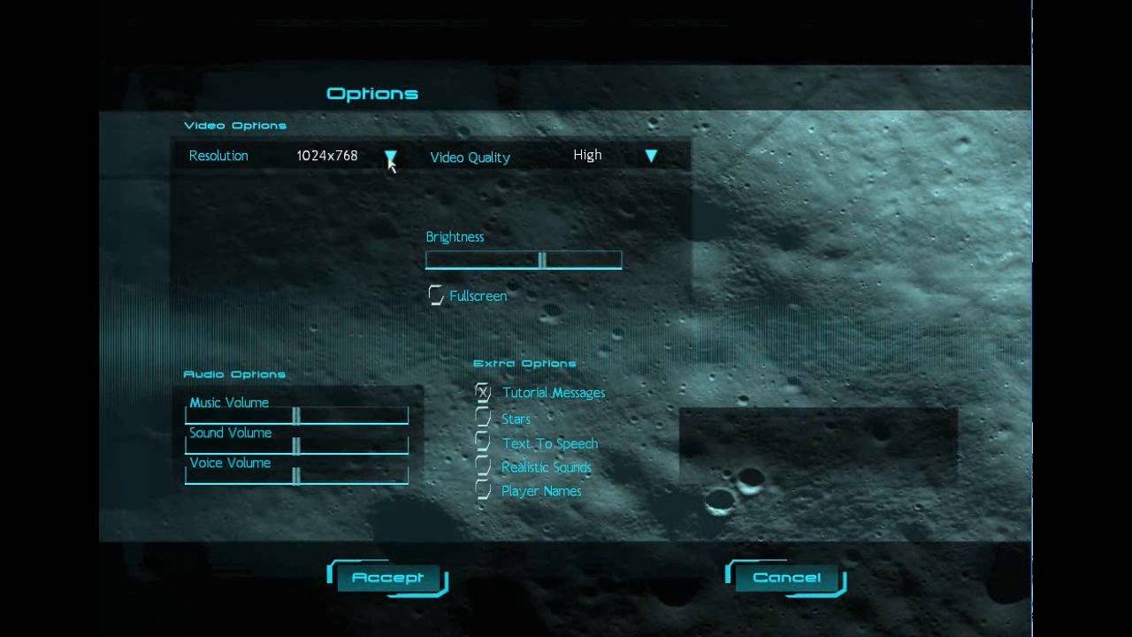
Check the Resolution list (only 1024x768), cancel the options, and confirm quitting Moonbase Alpha
click(391, 155)
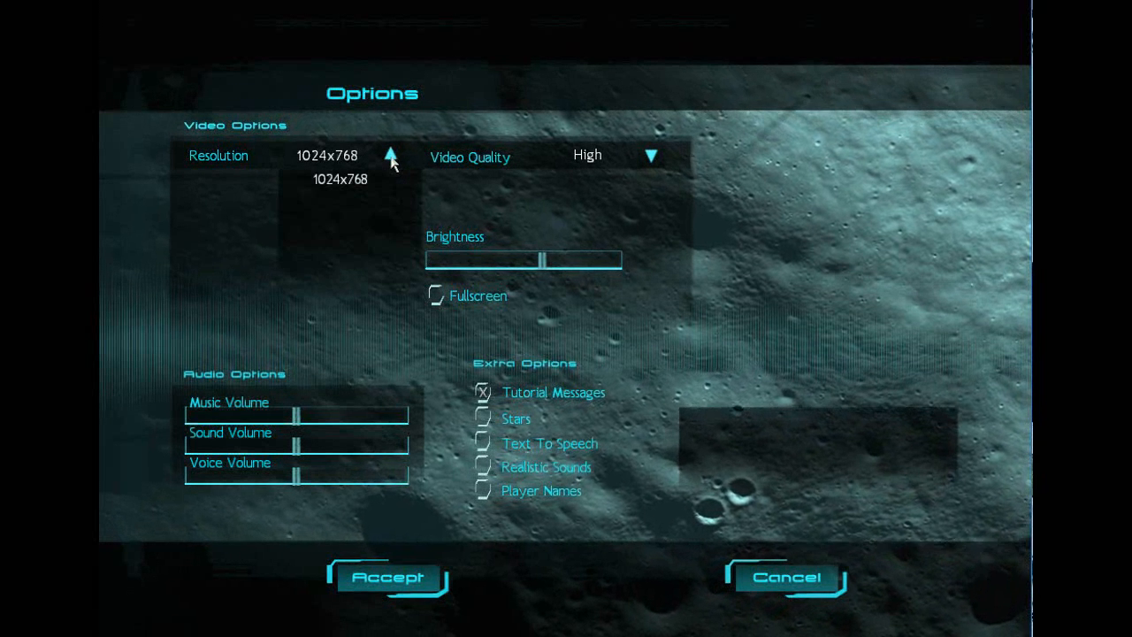
mouse_move(319, 182)
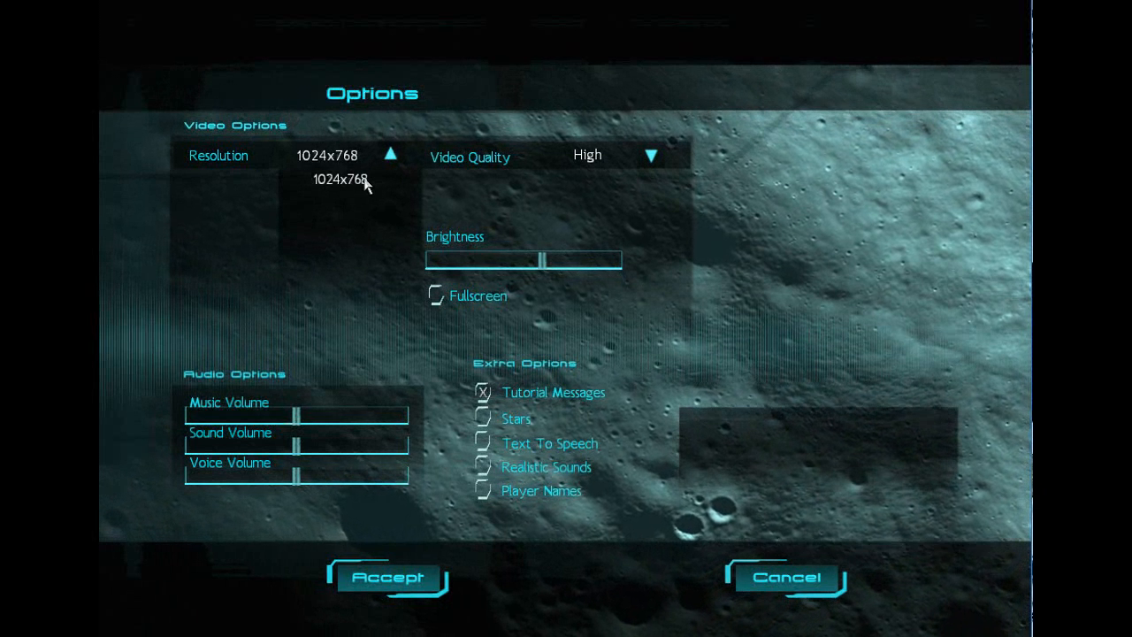
mouse_move(329, 193)
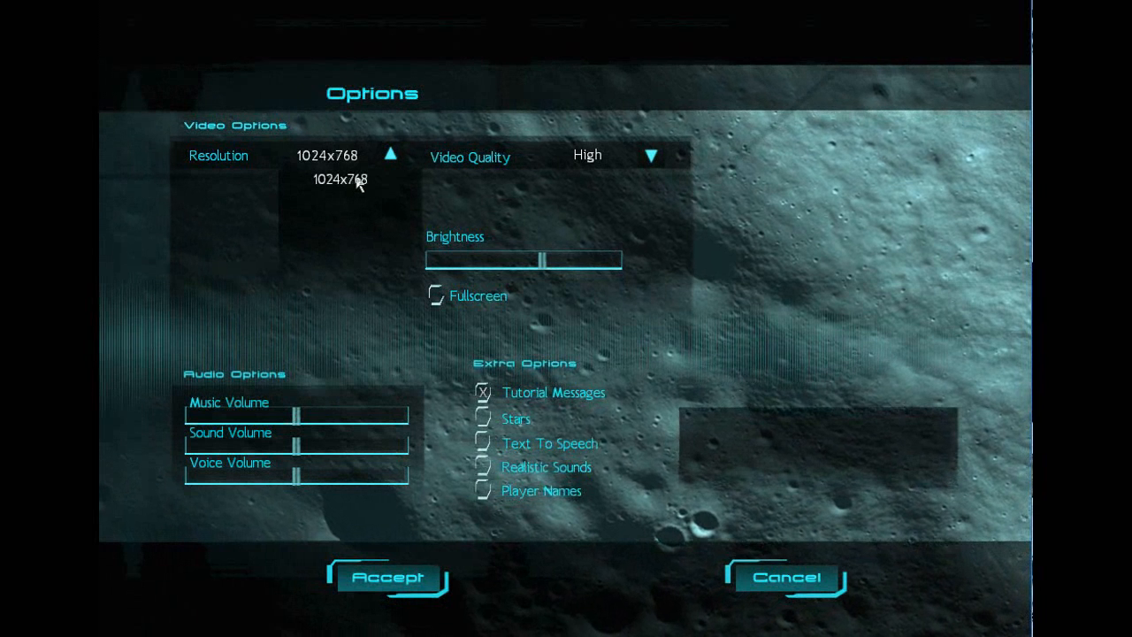
click(391, 156)
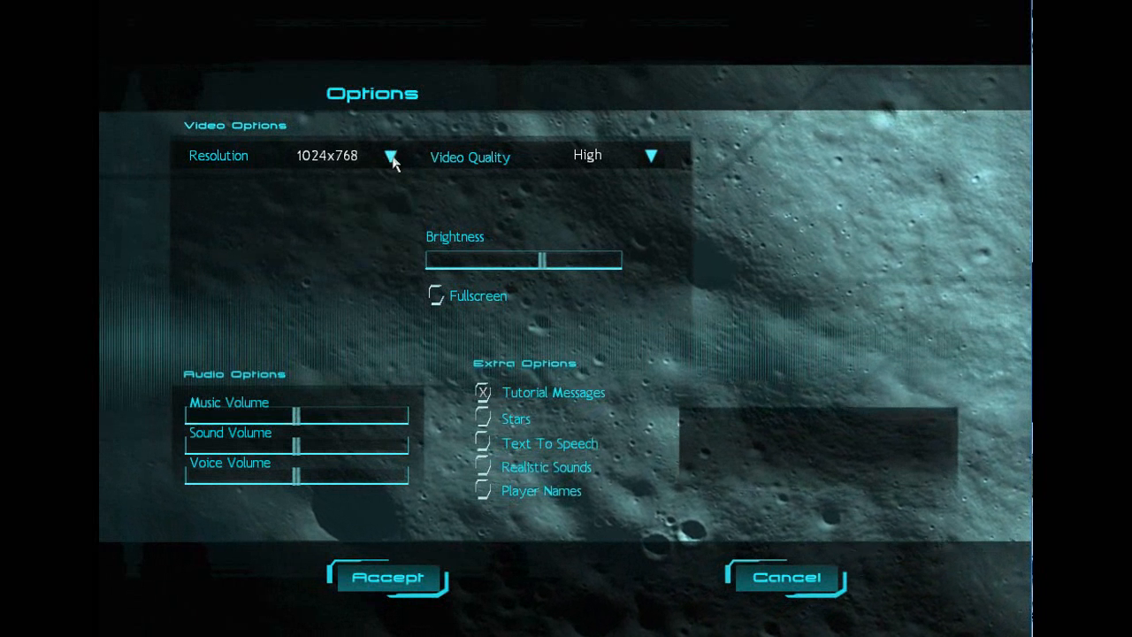
mouse_move(428, 322)
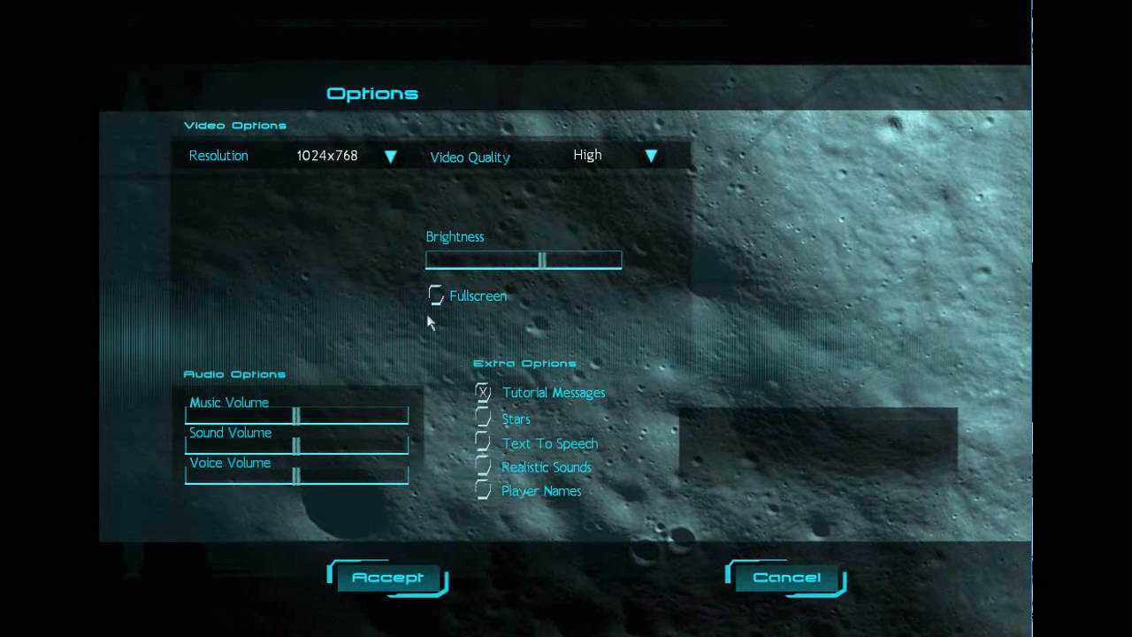
mouse_move(648, 449)
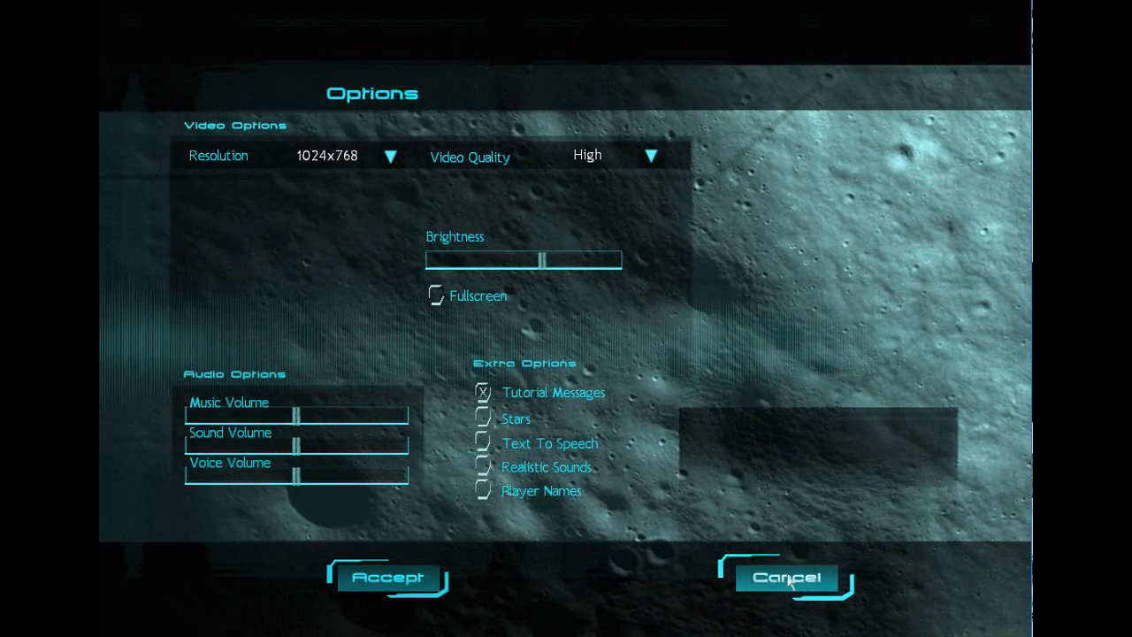
click(786, 577)
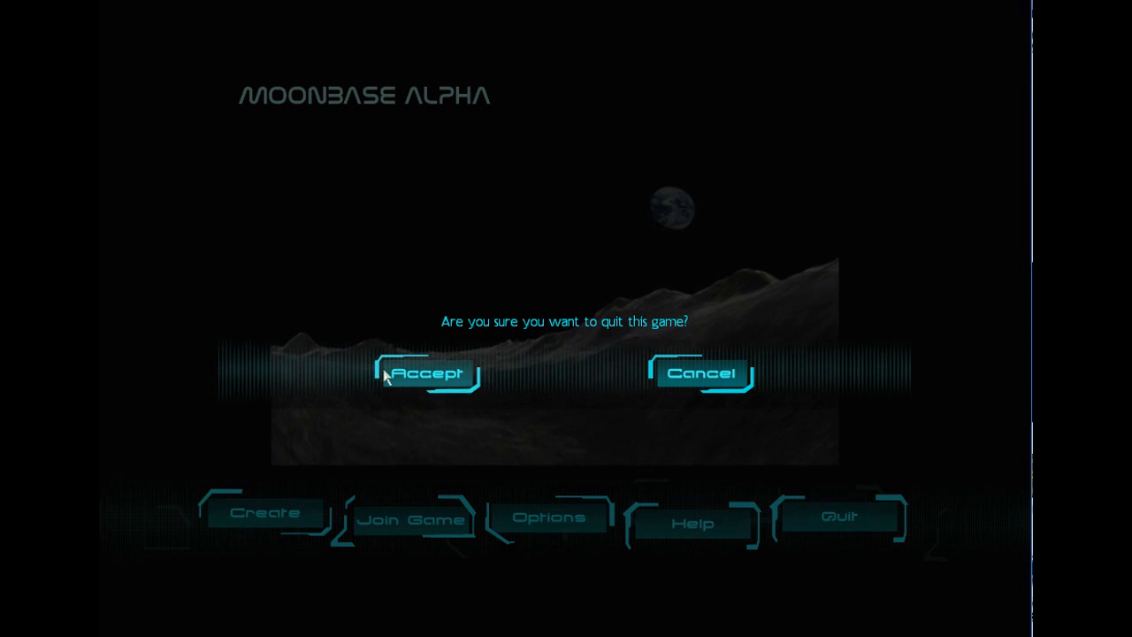
click(428, 371)
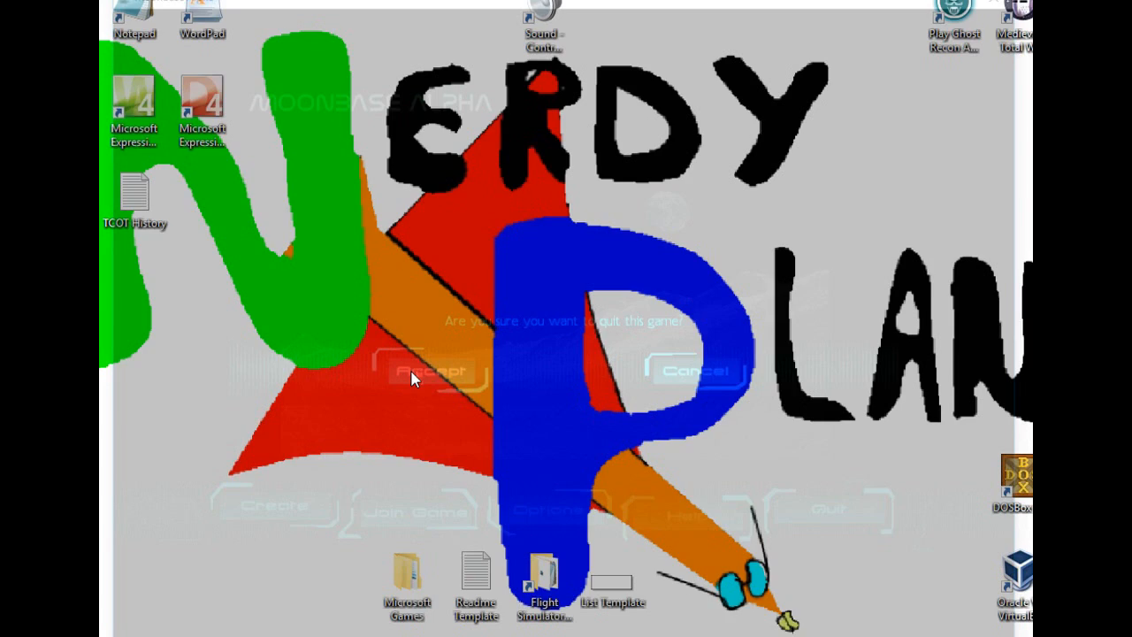
Launch File Explorer (reopening it once) and show This PC with its drives
click(432, 370)
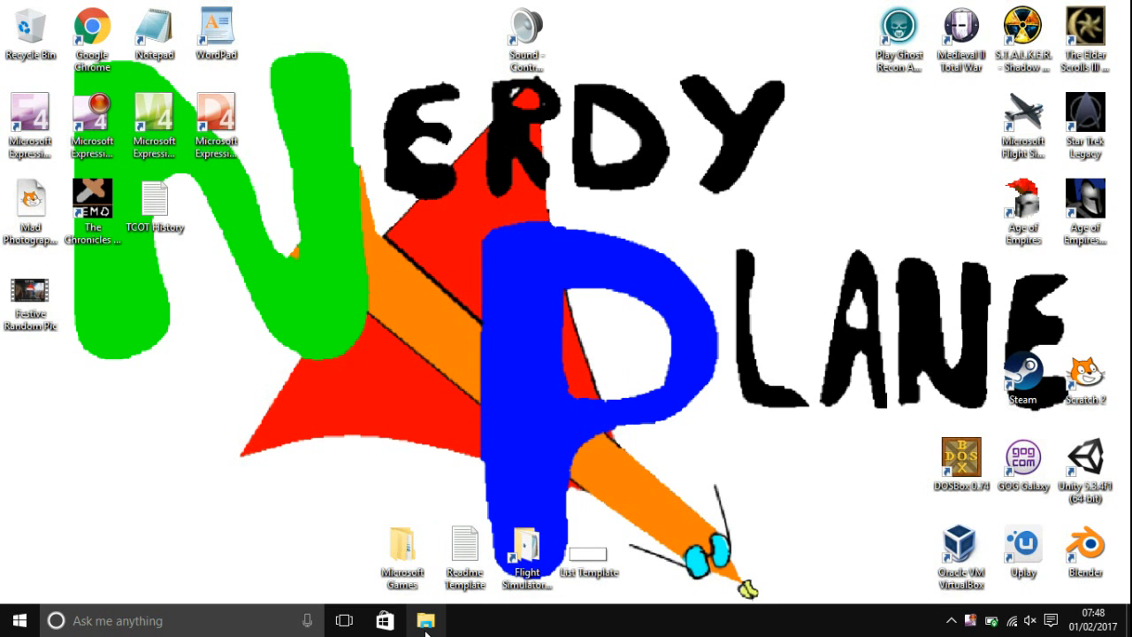
click(425, 620)
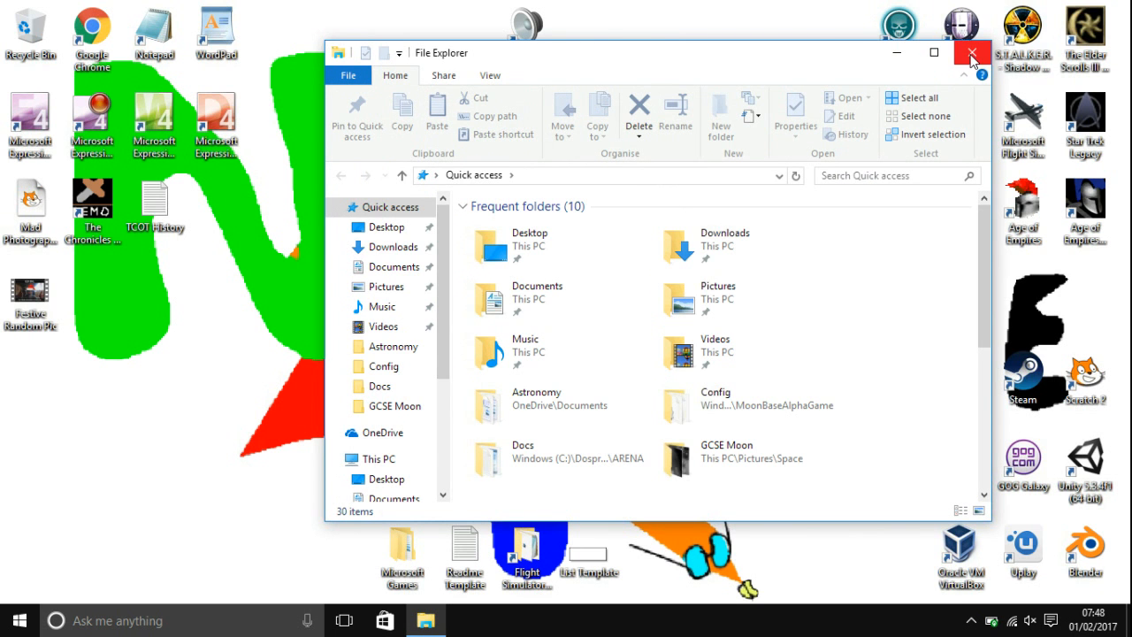
click(973, 53)
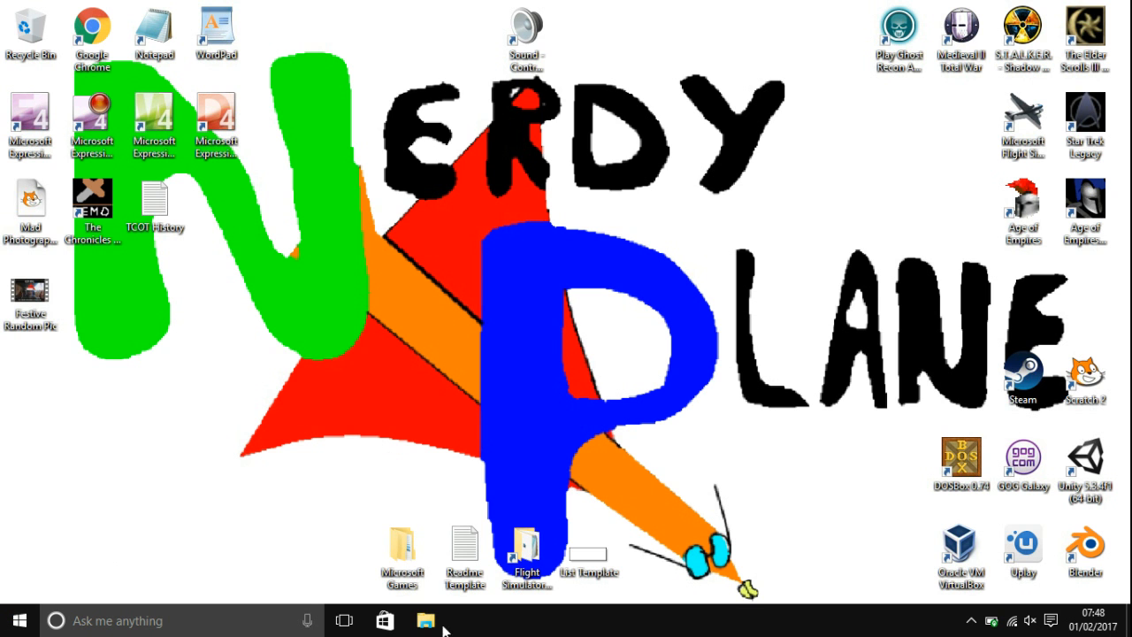
click(425, 619)
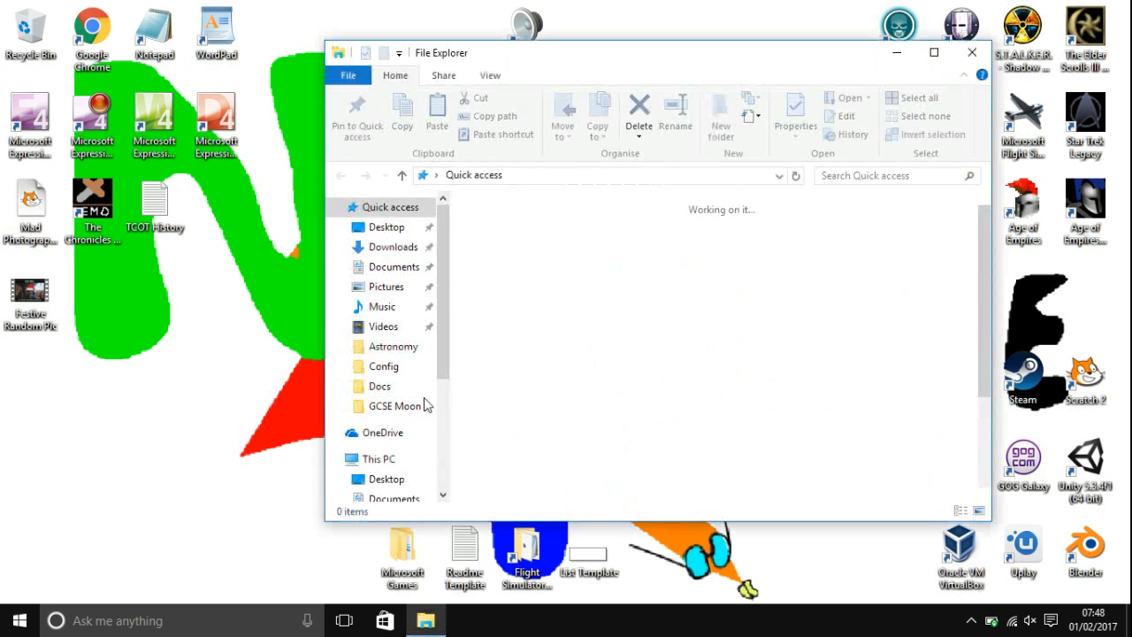
click(378, 459)
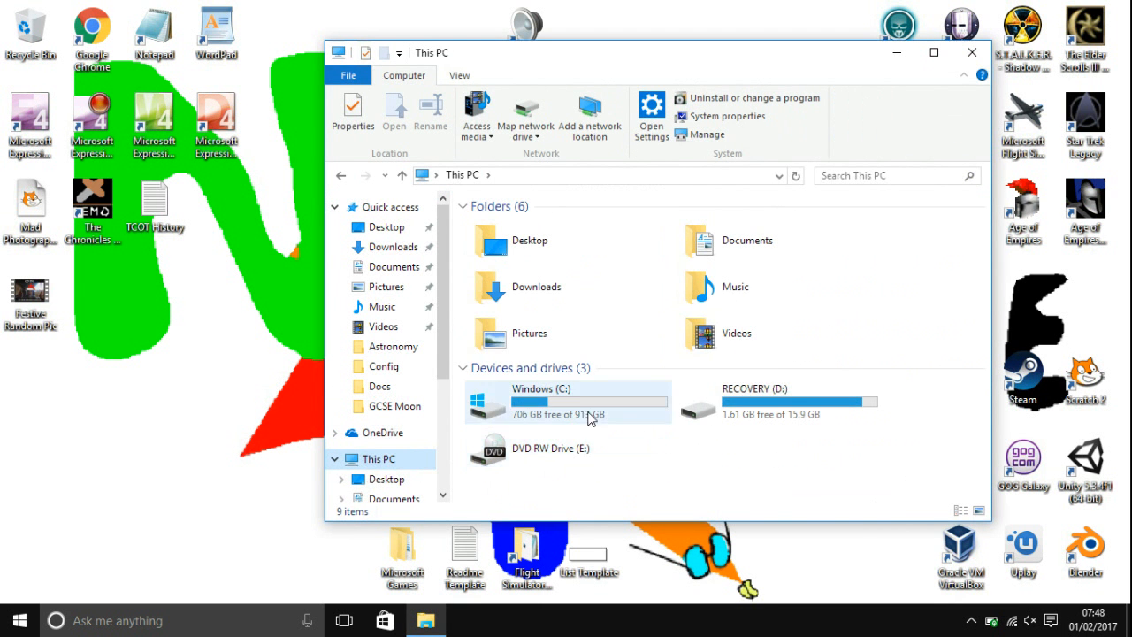
Browse C: > Program Files (x86) > Steam > steamapps > common into the Moon Base Alpha folder
double_click(591, 404)
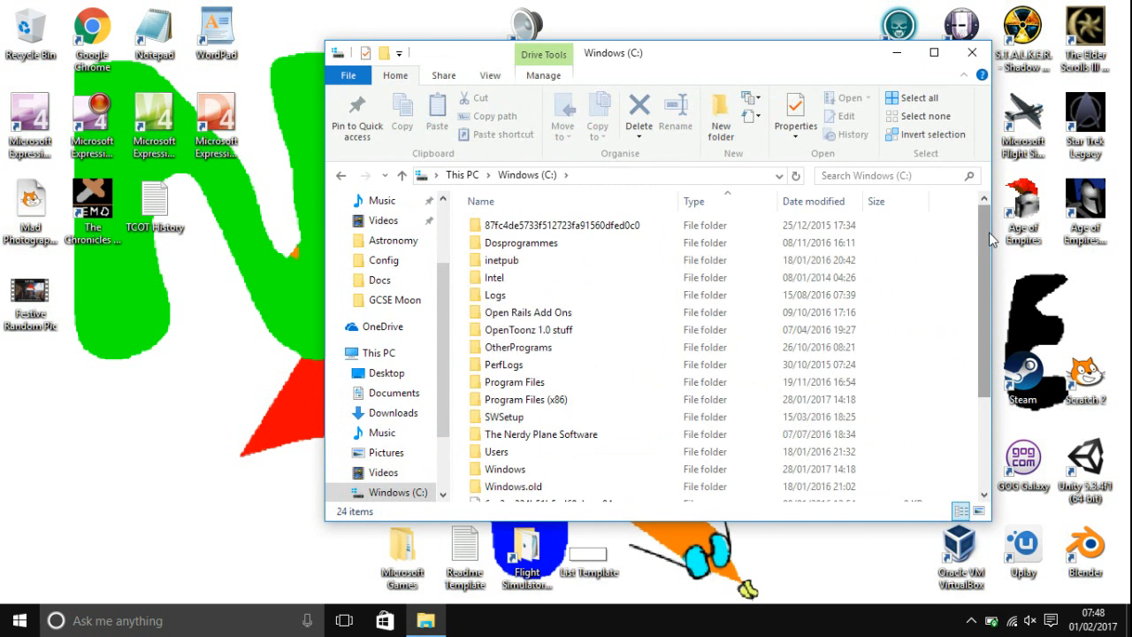
click(531, 326)
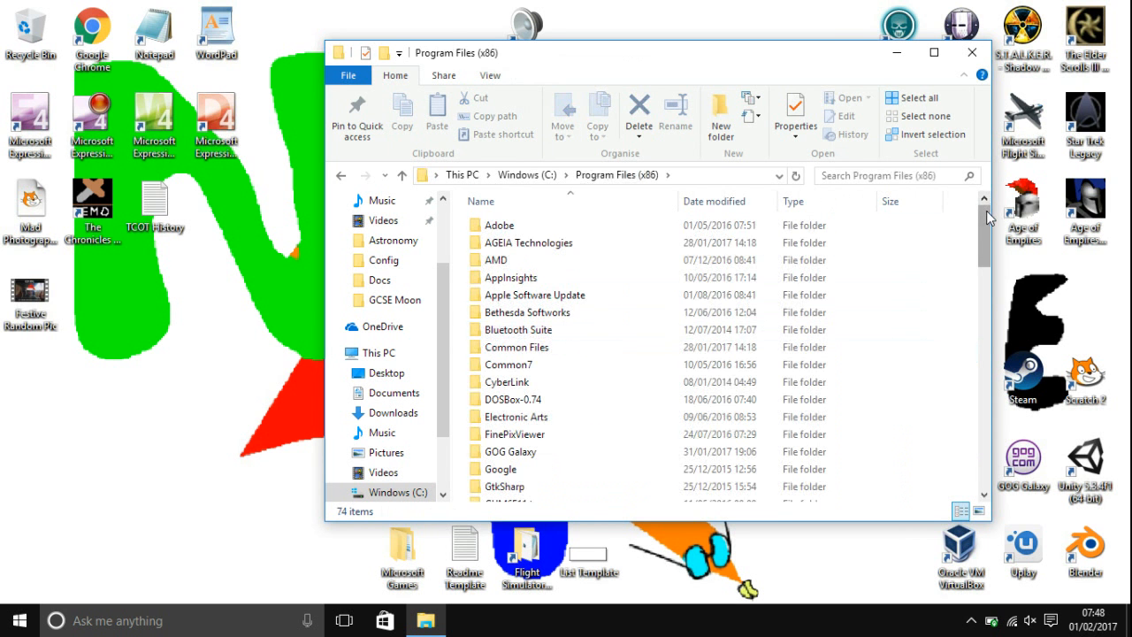
scroll(down, 3)
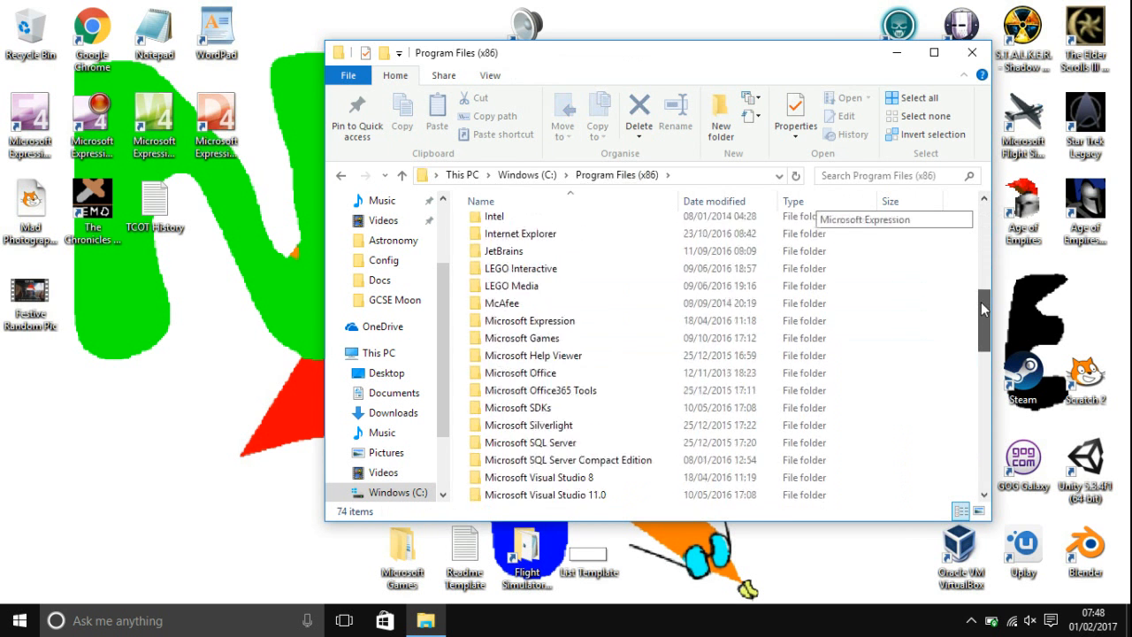
scroll(down, 3)
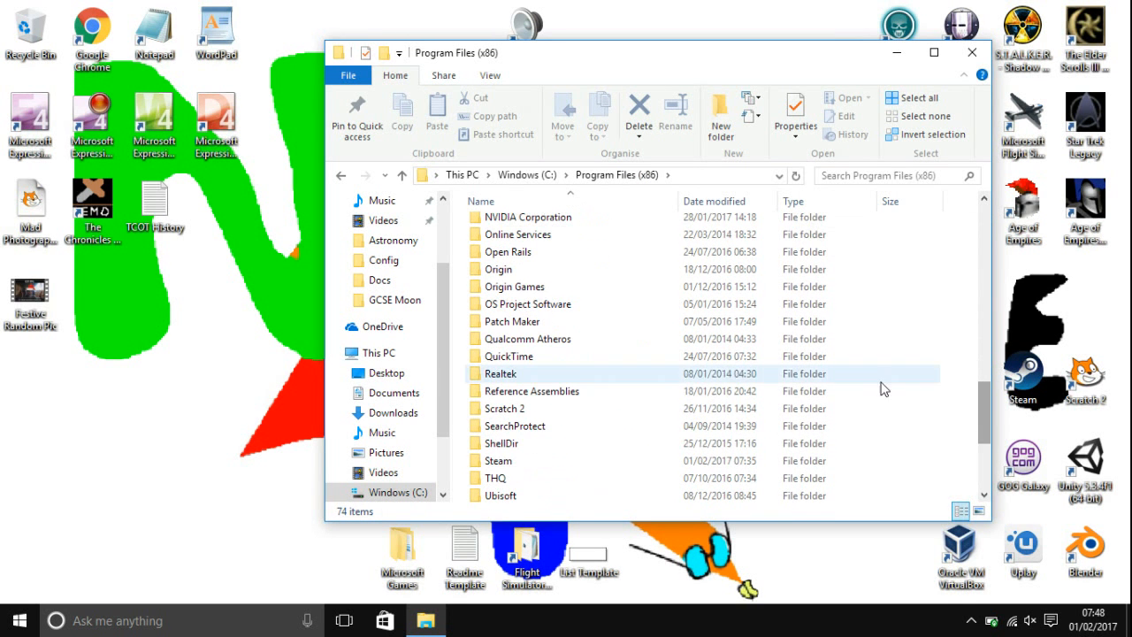
double_click(499, 460)
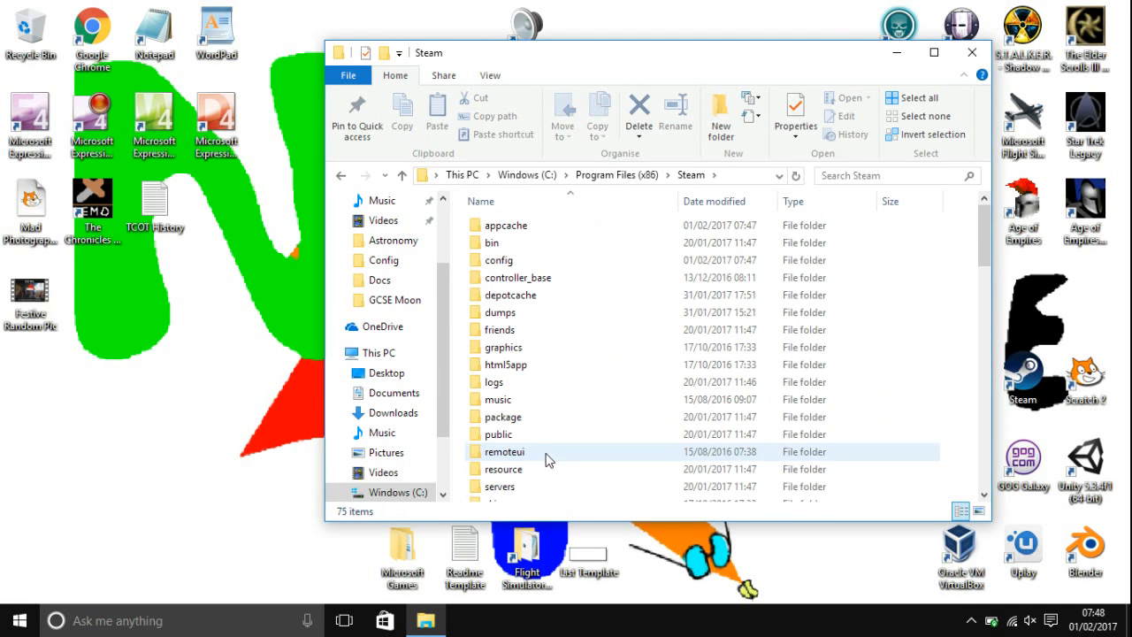
scroll(down, 3)
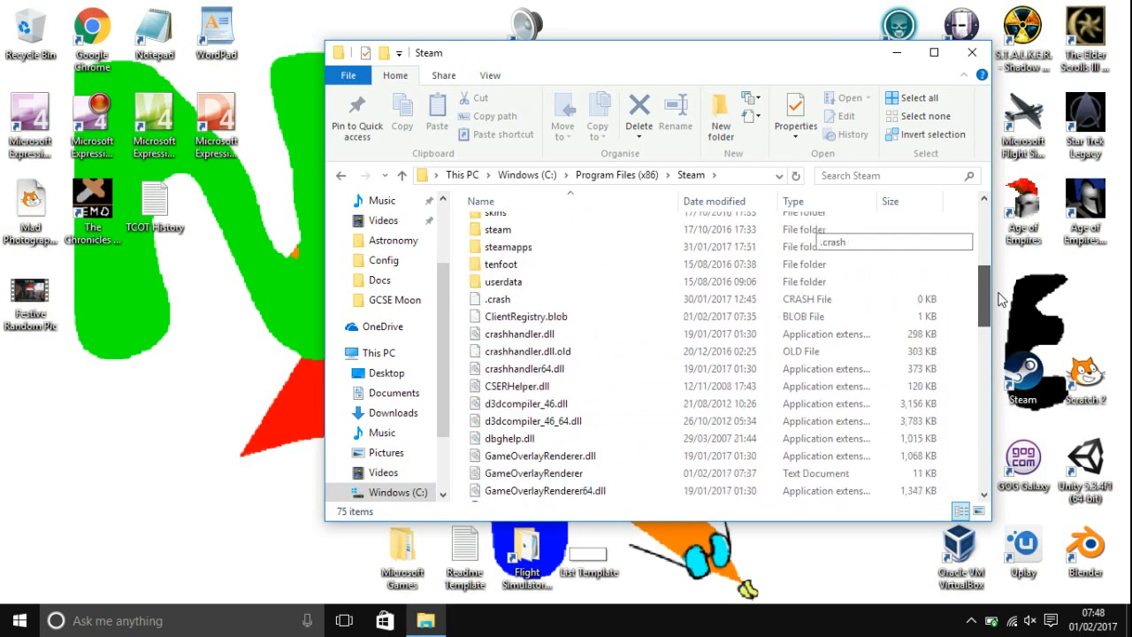
double_click(508, 248)
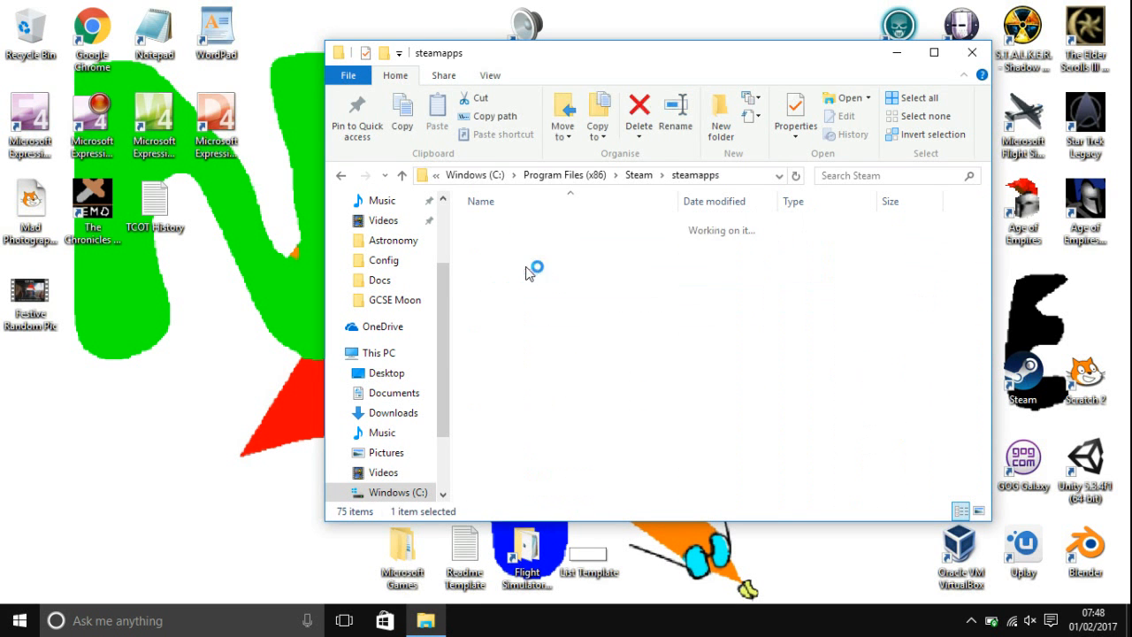
double_click(535, 269)
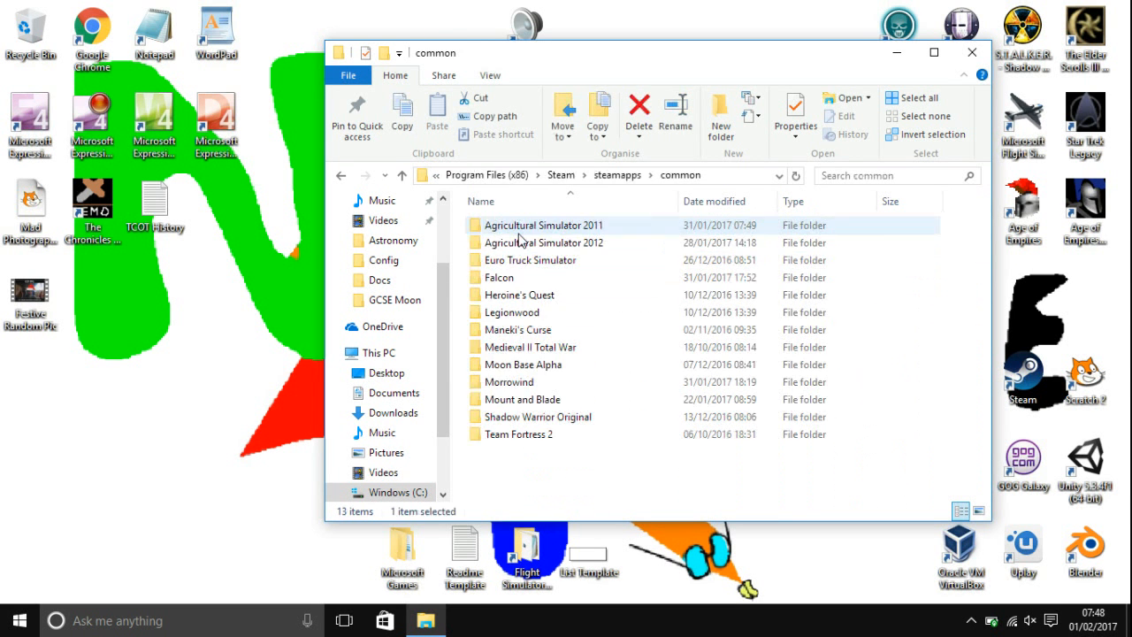
click(522, 364)
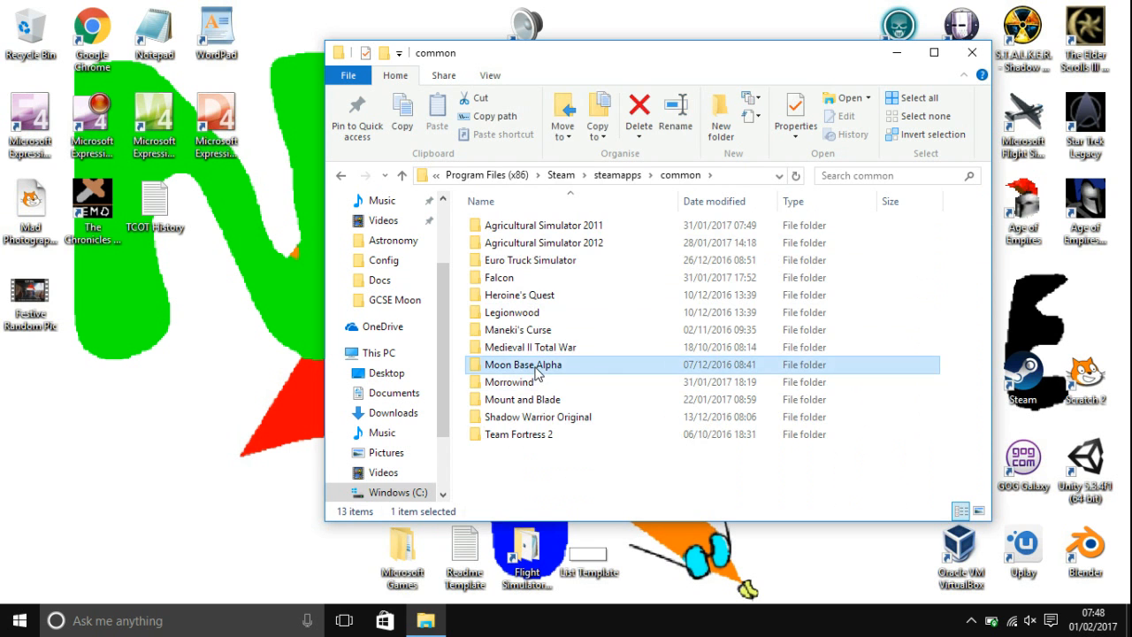
double_click(524, 365)
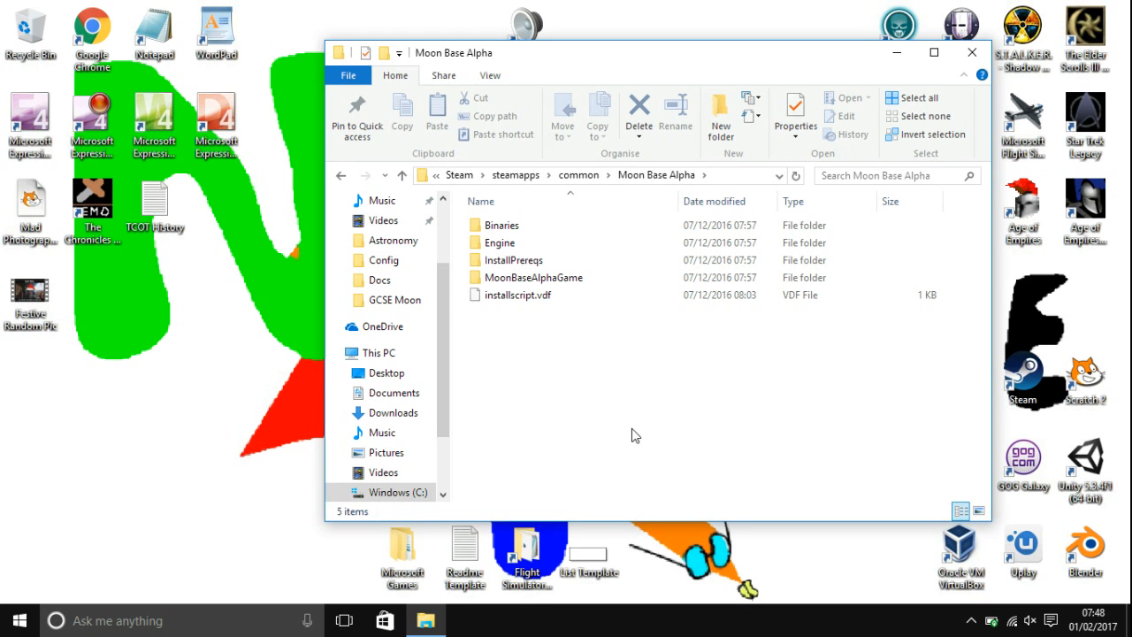
mouse_move(559, 414)
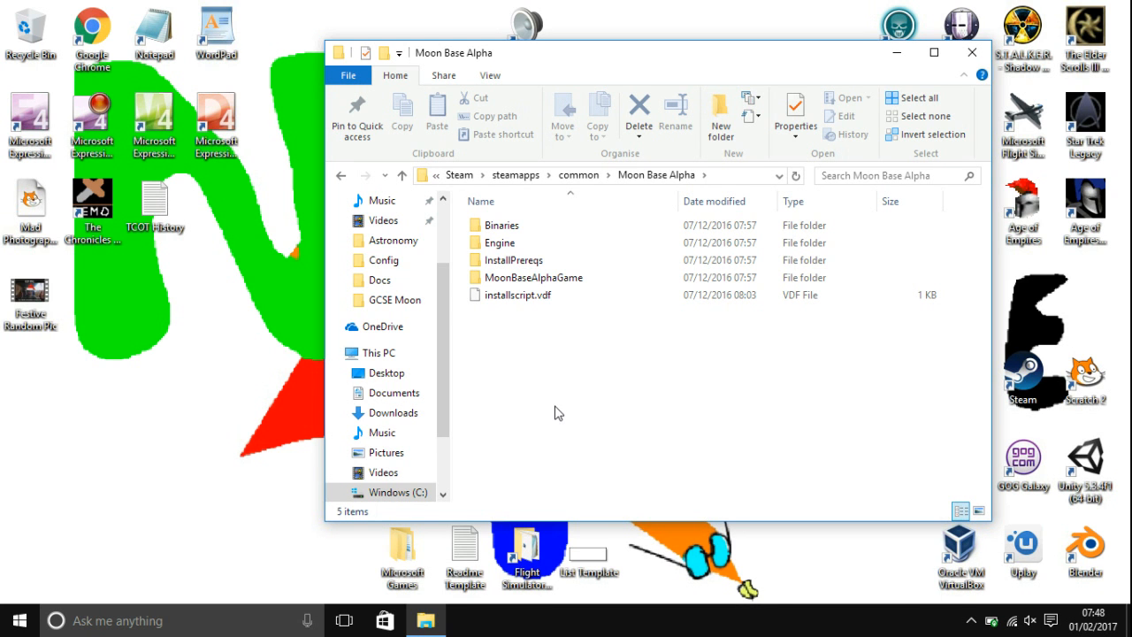
mouse_move(541, 391)
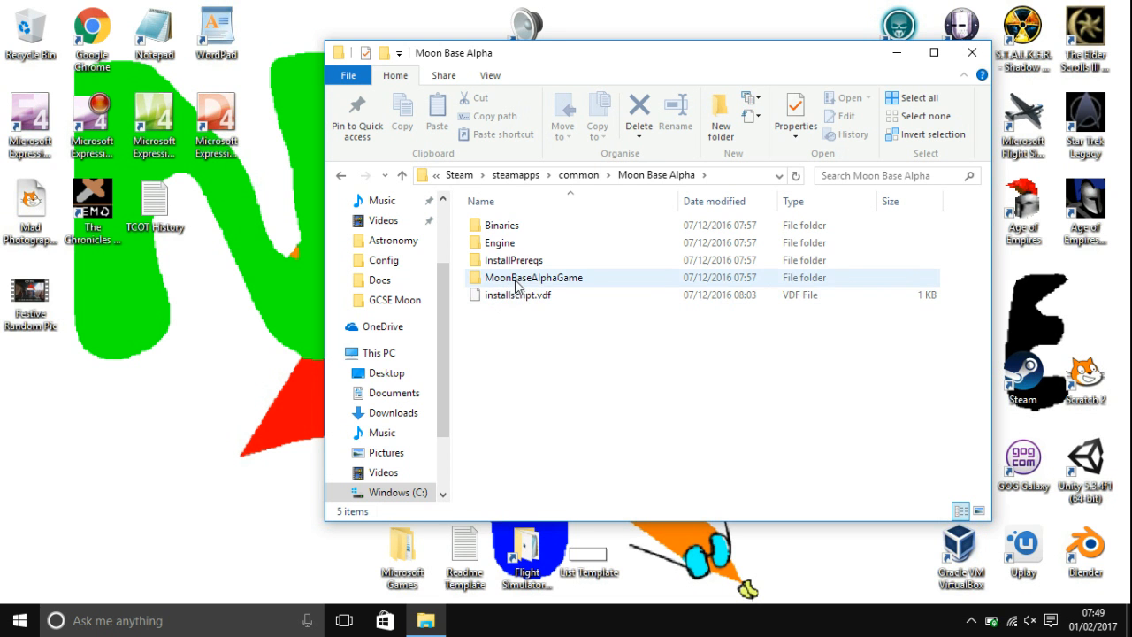
Go into MoonBaseAlphaGame > Config and open the DefaultEngine file in Notepad
double_click(534, 276)
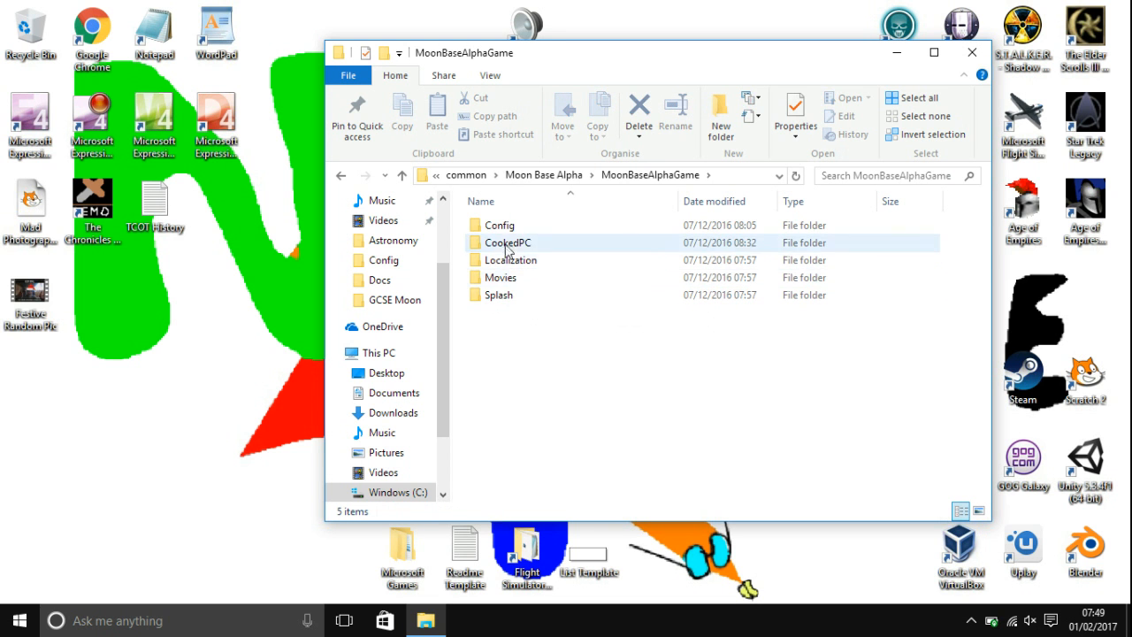
double_click(499, 223)
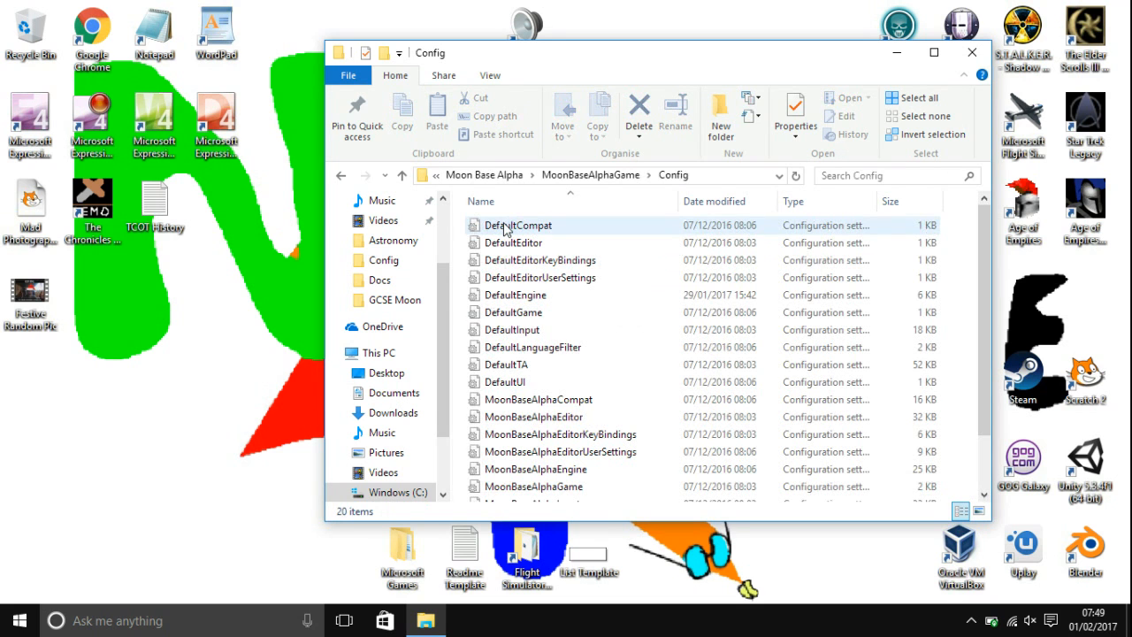
click(516, 294)
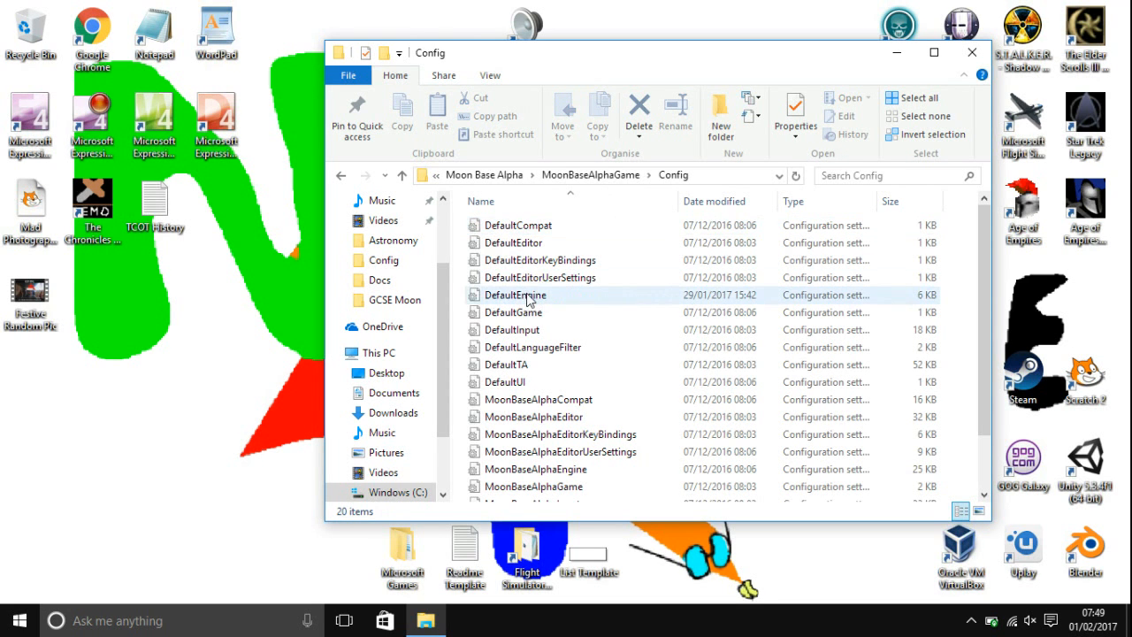
mouse_move(527, 299)
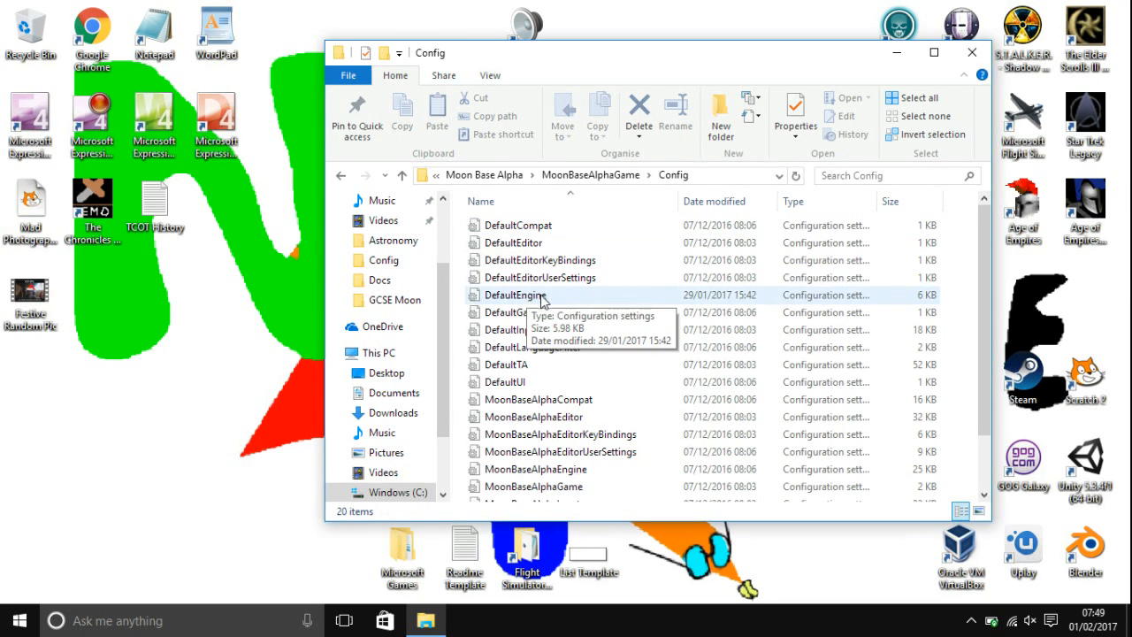
double_click(513, 293)
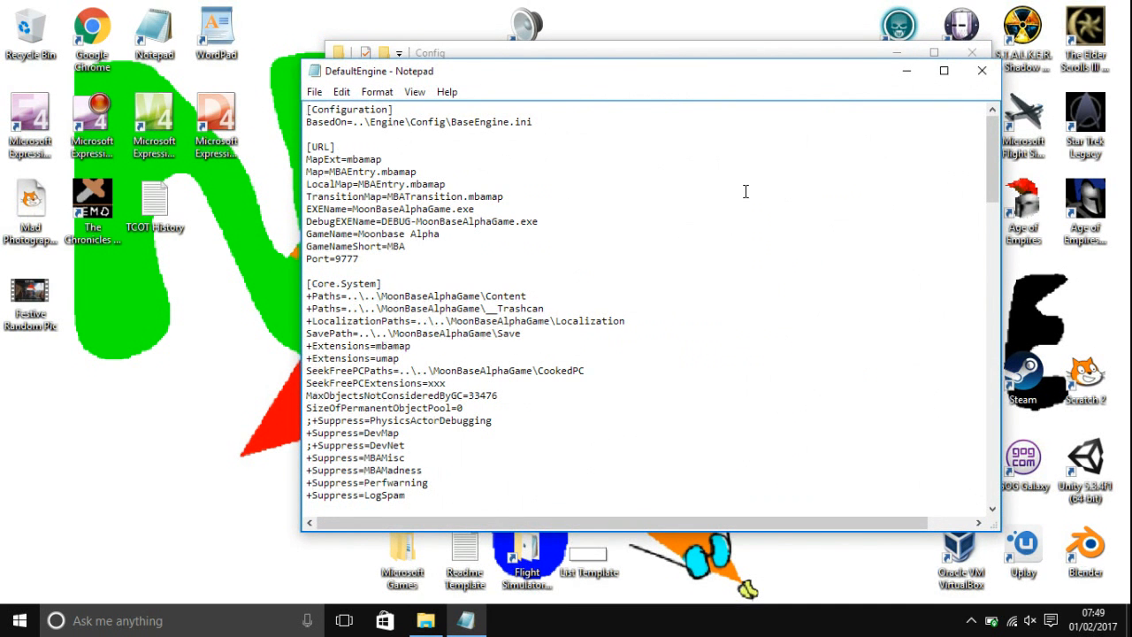
Scroll DefaultEngine down to the [SystemSettings] section with ResX=1024 and ResY=768
scroll(down, 3)
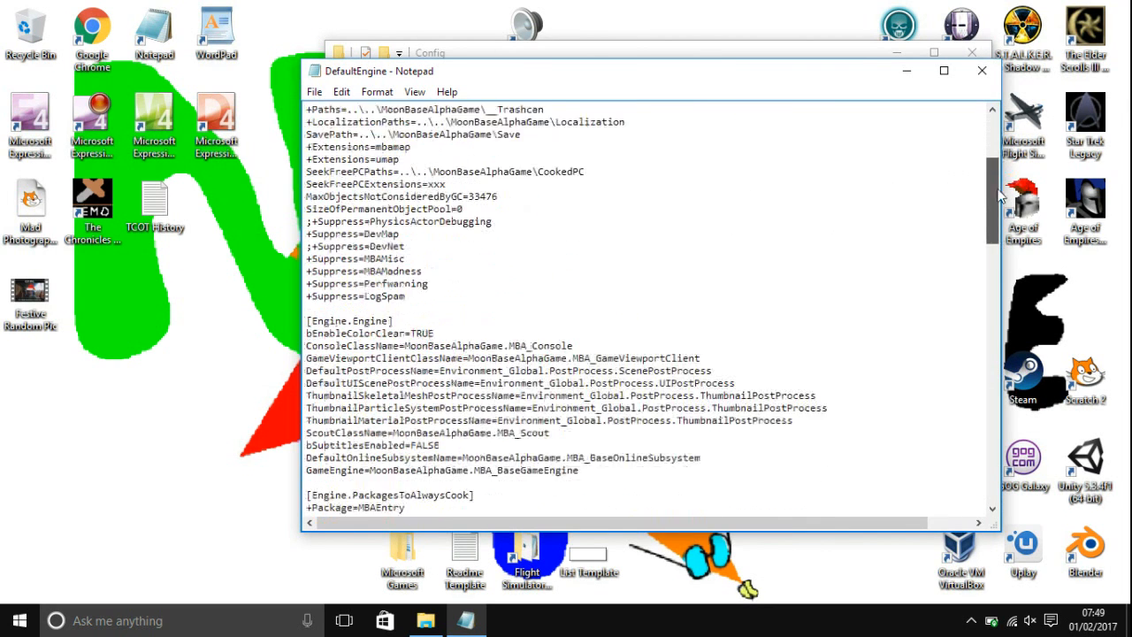
scroll(down, 3)
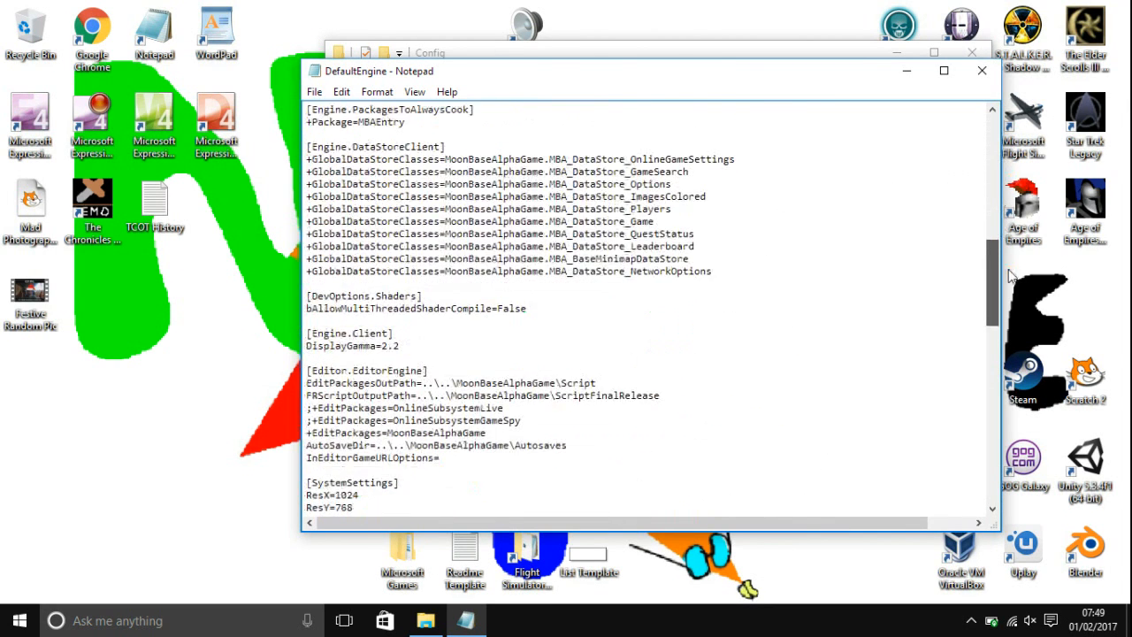
scroll(down, 3)
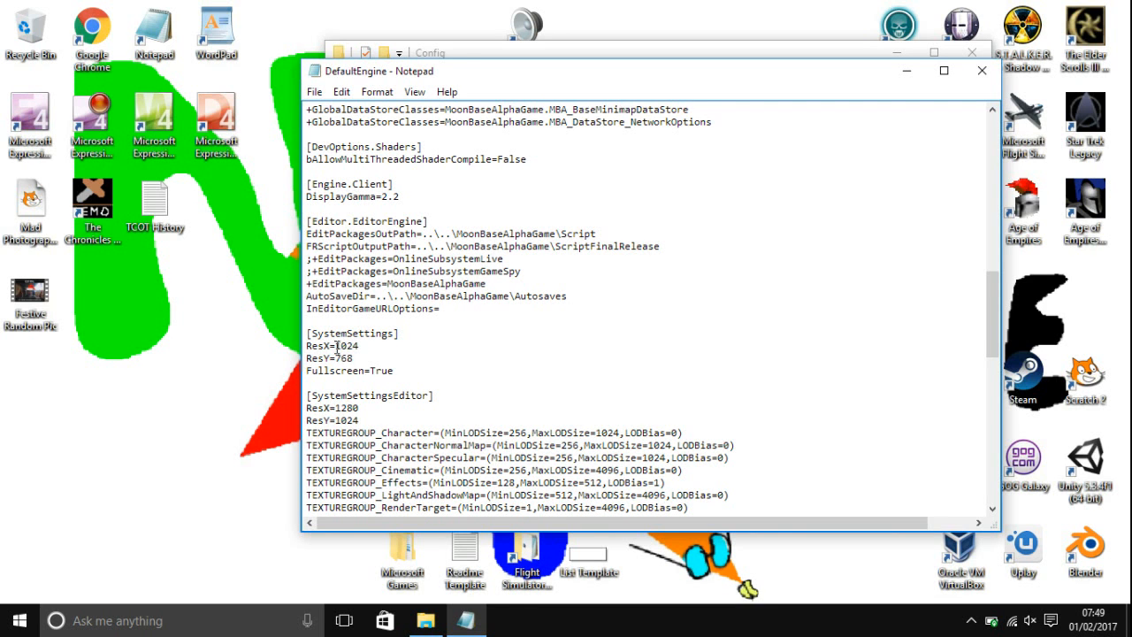
Replace the old values so SystemSettings reads ResX=1366 and ResY=768
double_click(345, 346)
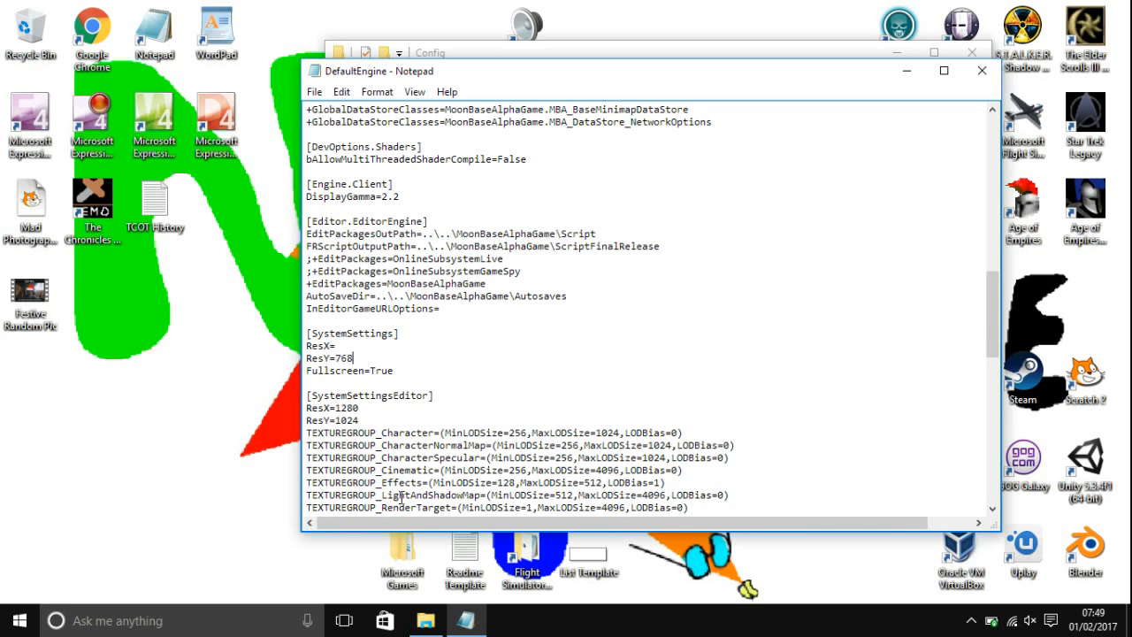
key(BackSpace)
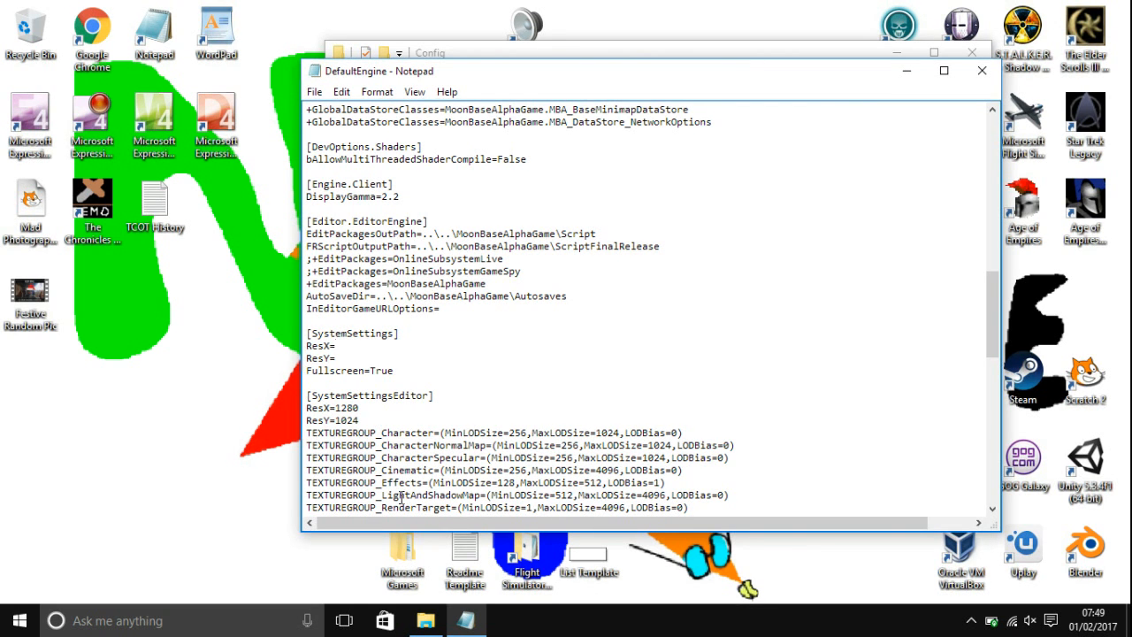
click(336, 357)
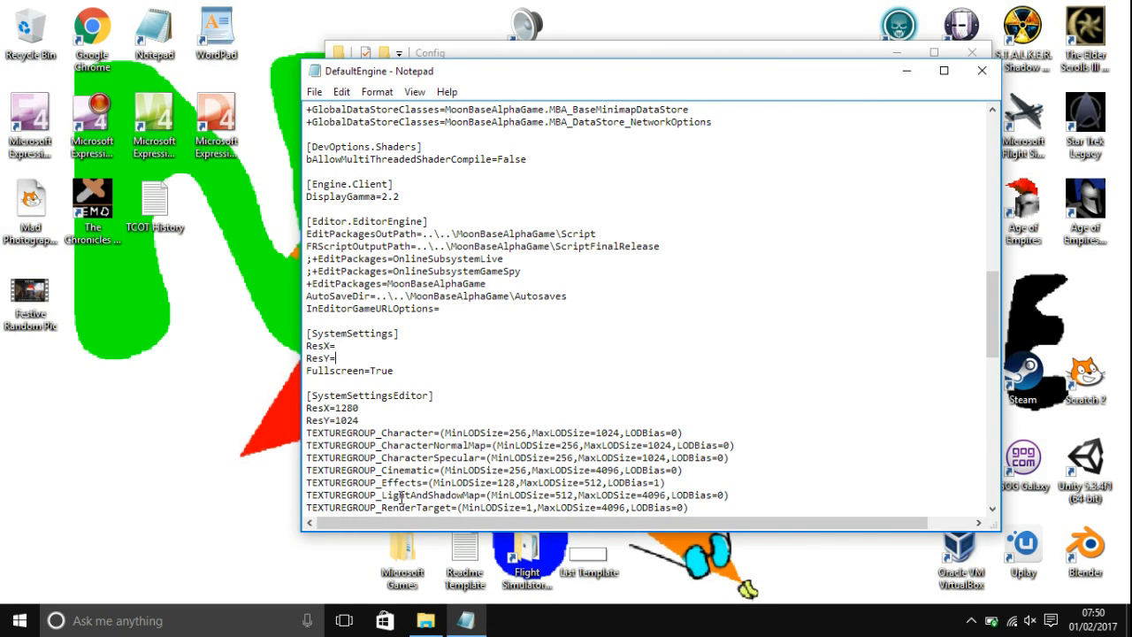
text(1)
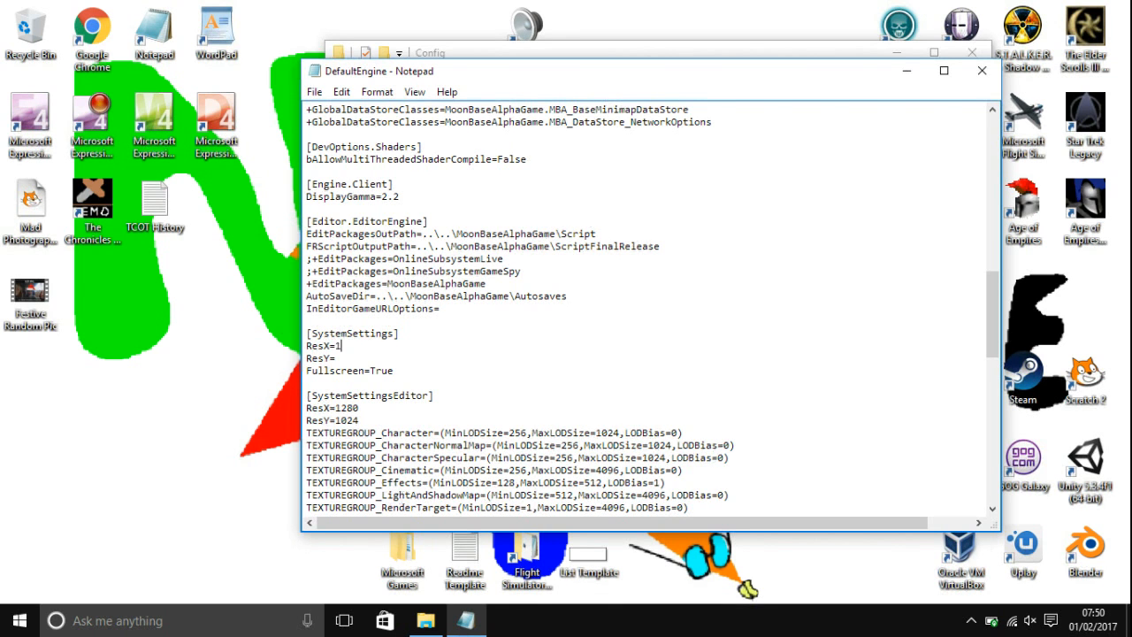
text(366)
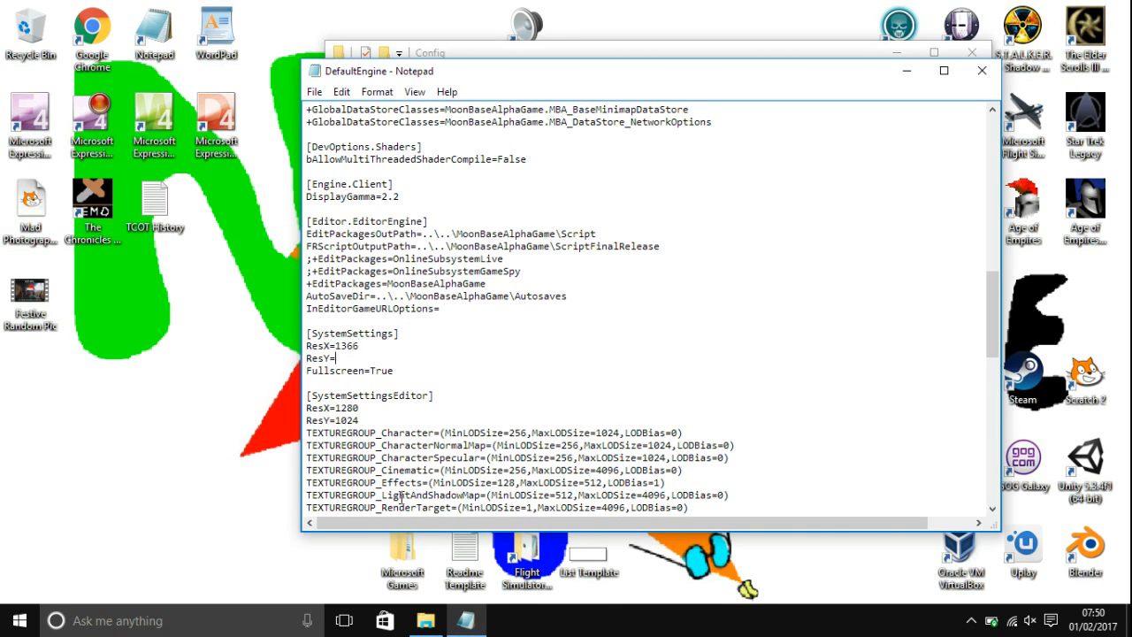
text(76)
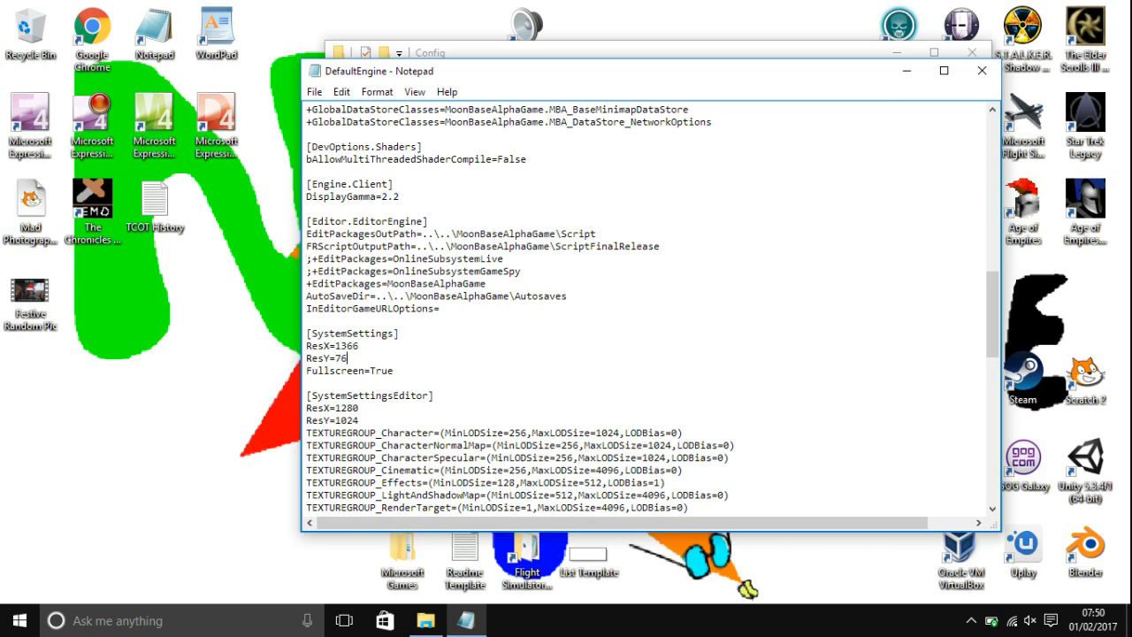
text(8)
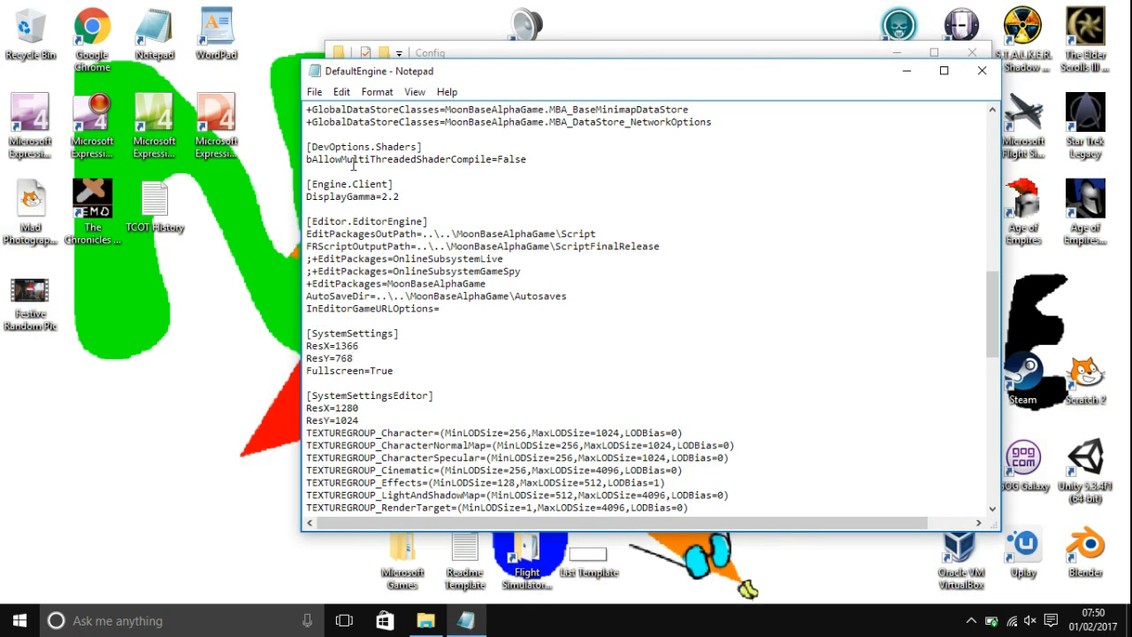
Save the edited DefaultEngine file and close Notepad
click(315, 92)
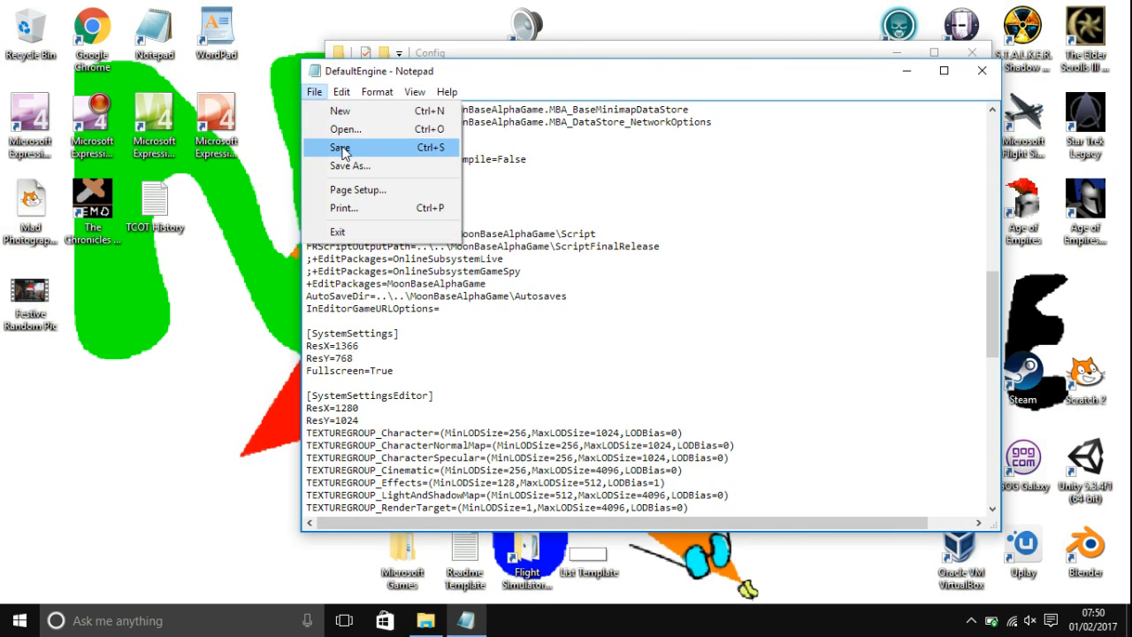
click(340, 147)
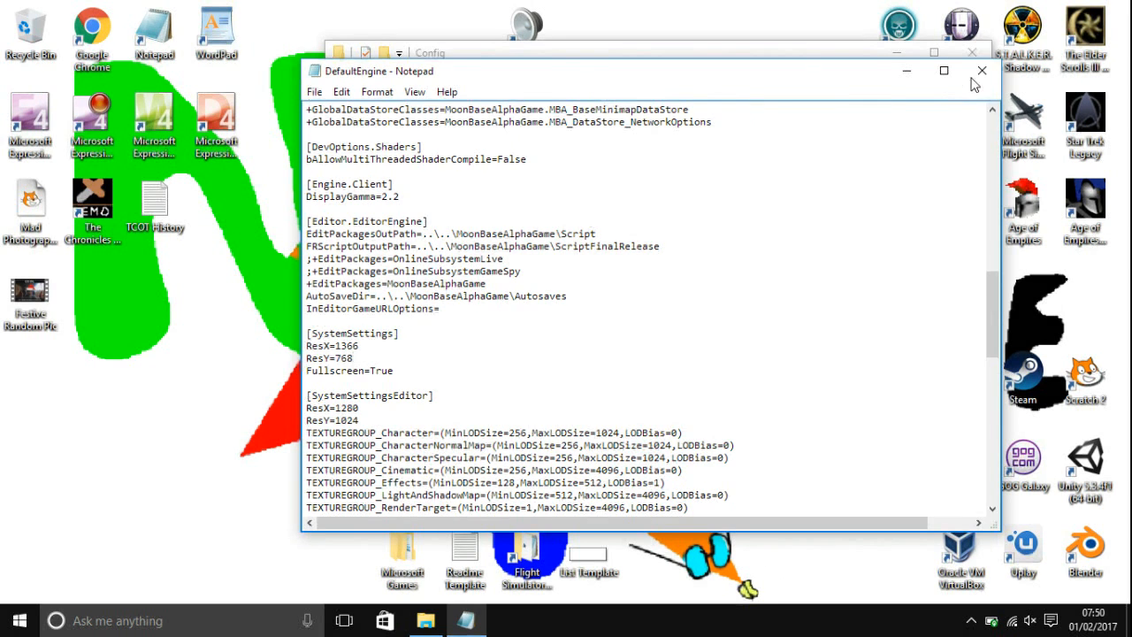
click(980, 71)
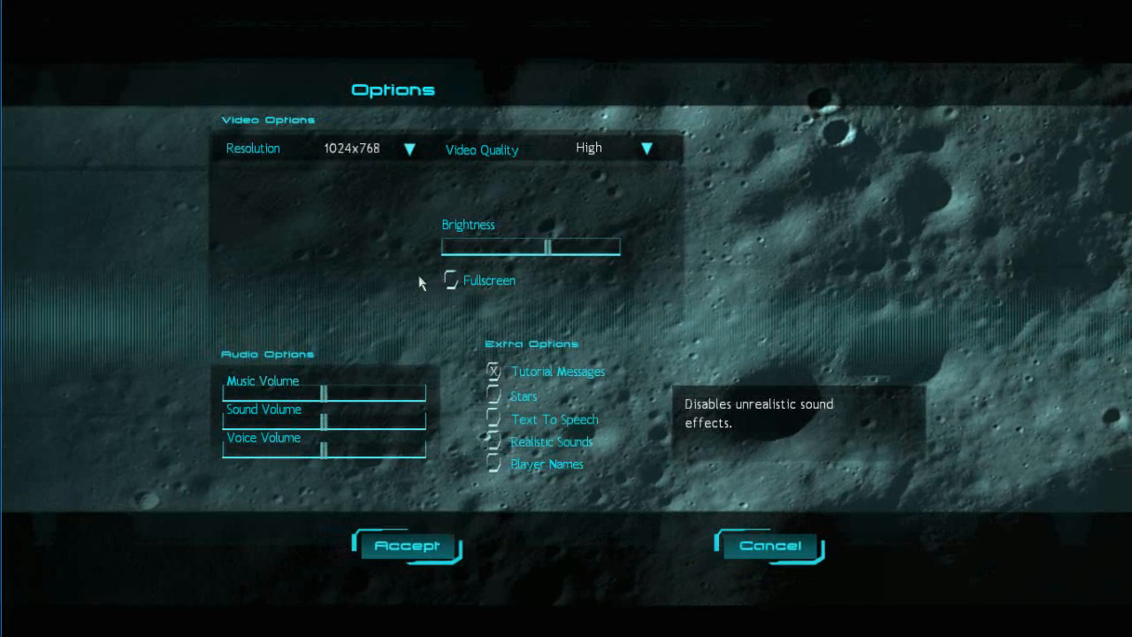
mouse_move(548, 464)
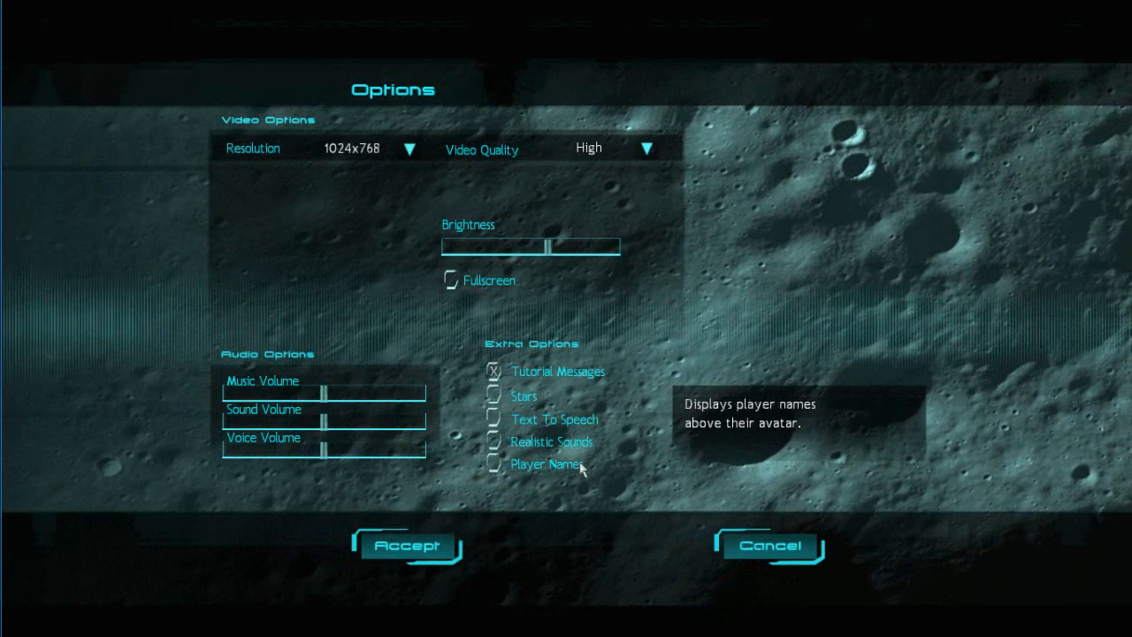
mouse_move(655, 489)
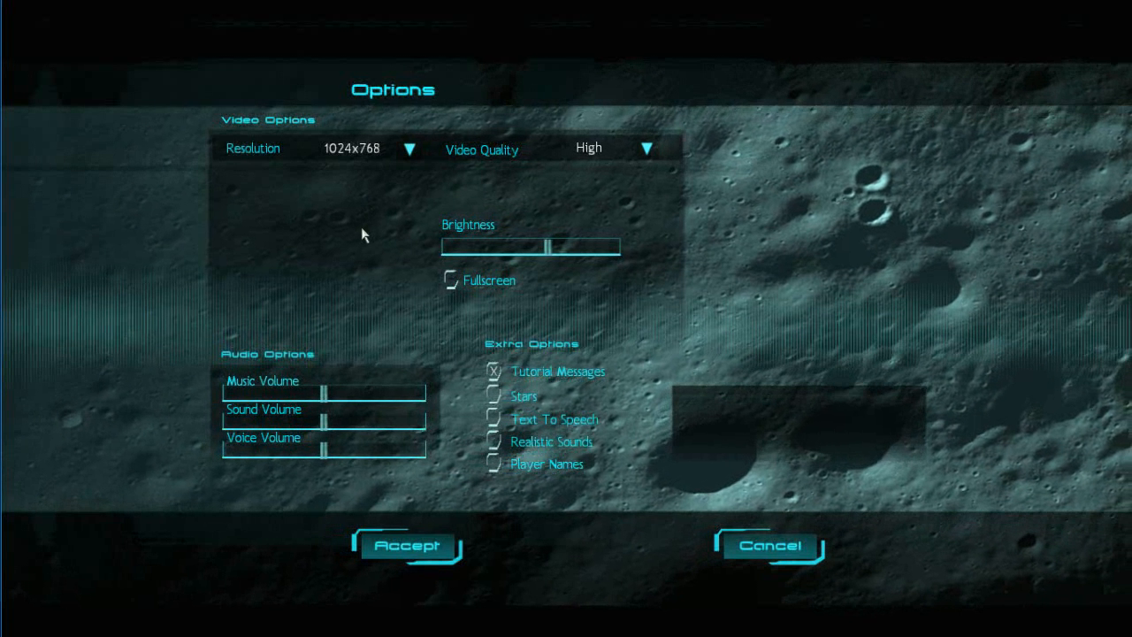
mouse_move(693, 449)
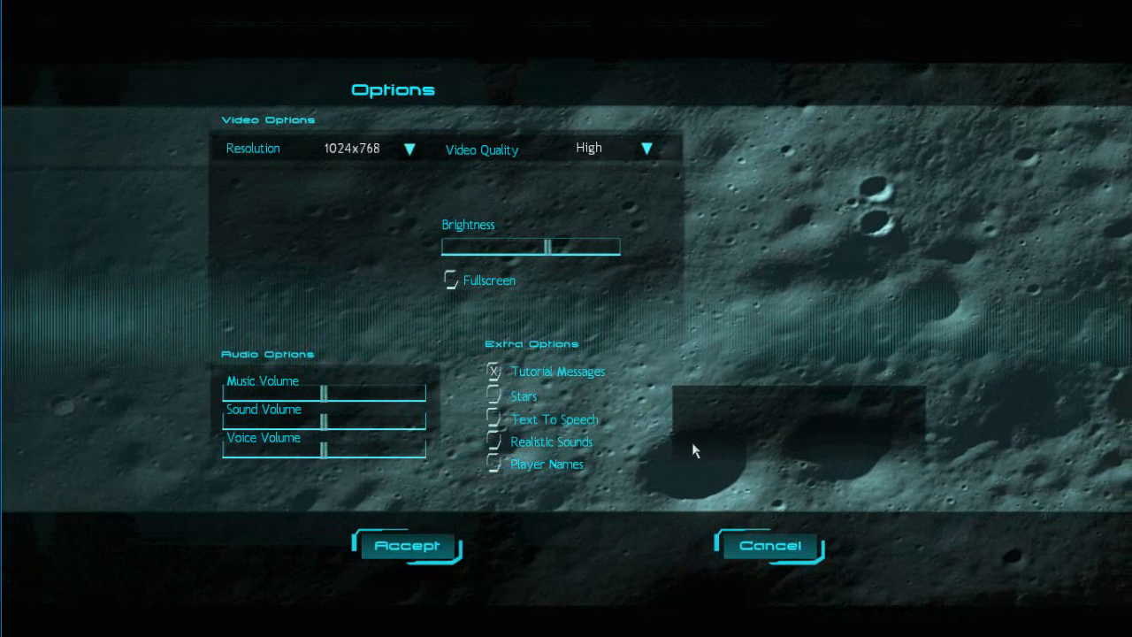
mouse_move(704, 511)
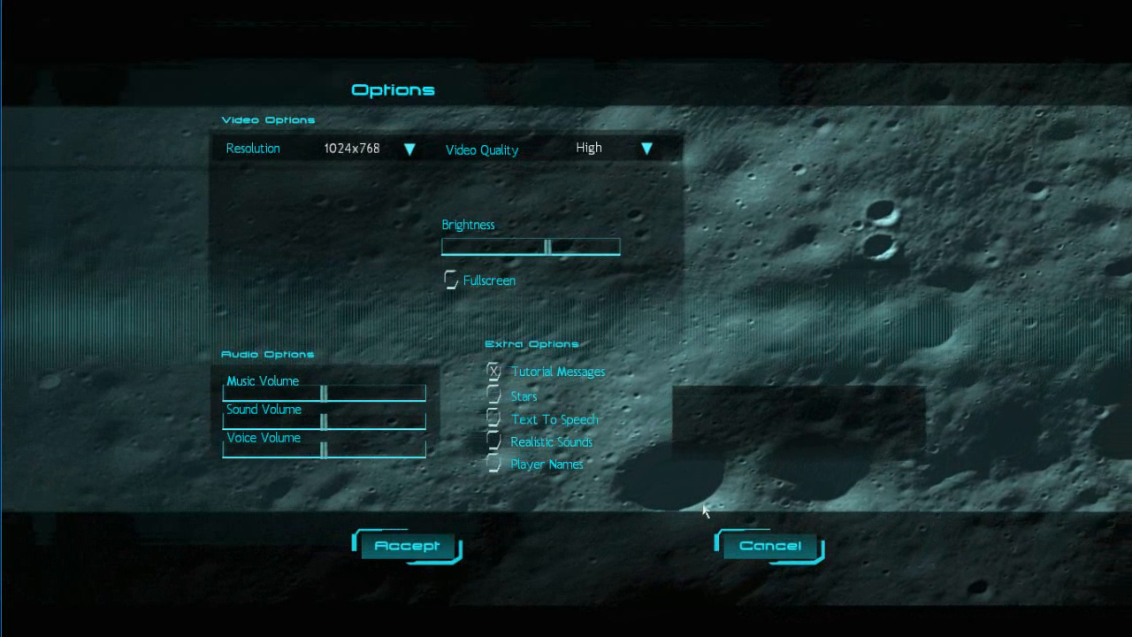
Accept the options, quit from the main menu, and confirm to return to the desktop
click(768, 545)
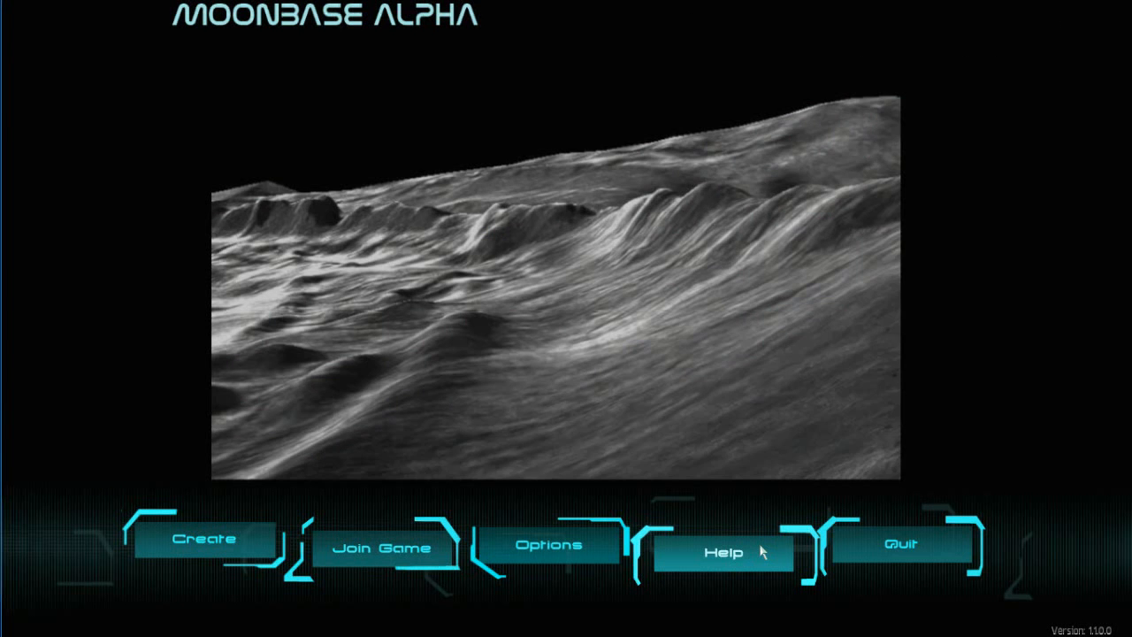
mouse_move(904, 504)
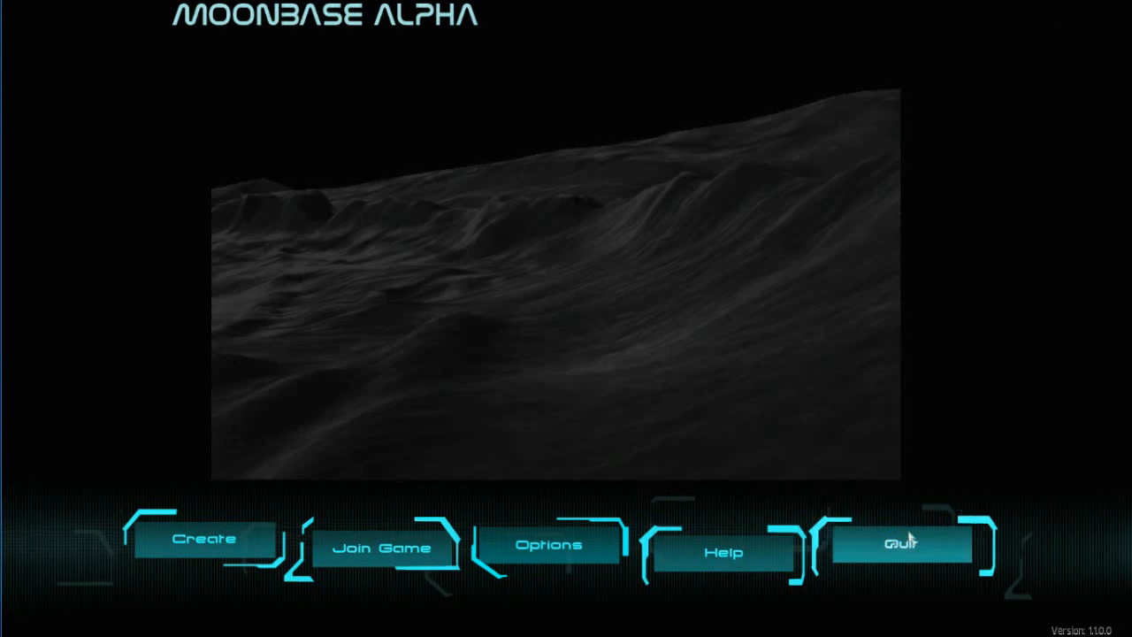
click(900, 545)
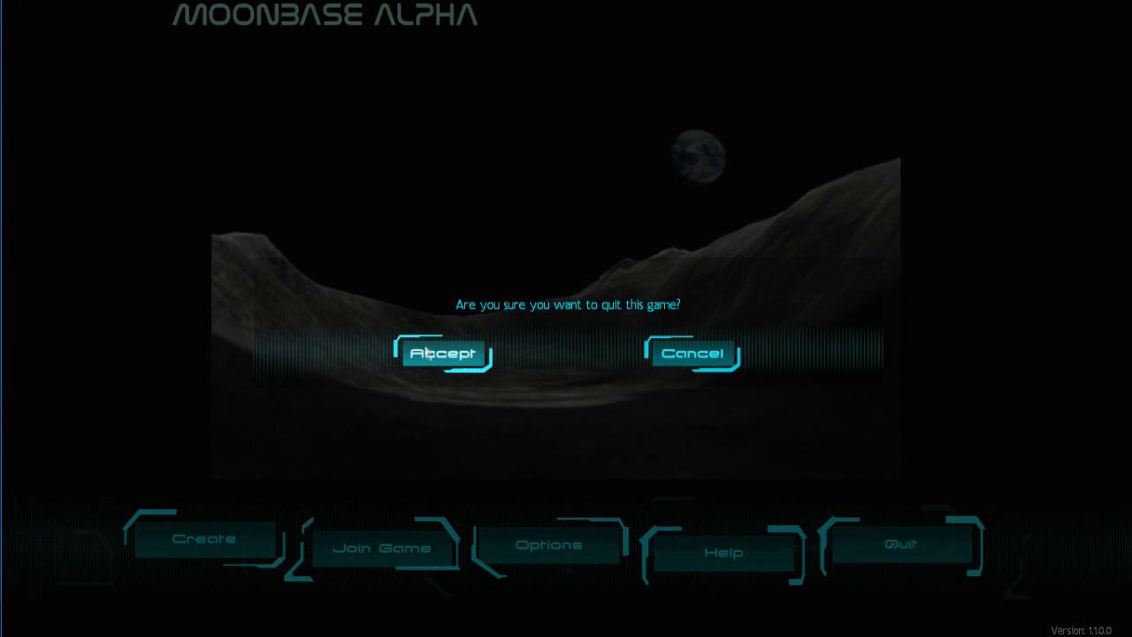
click(446, 354)
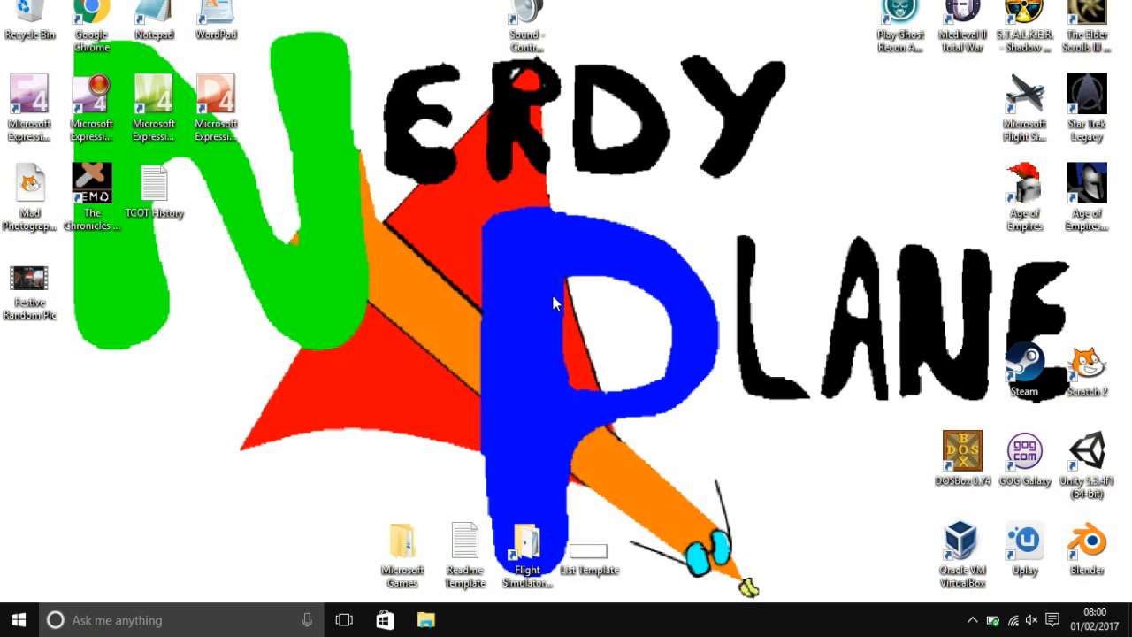